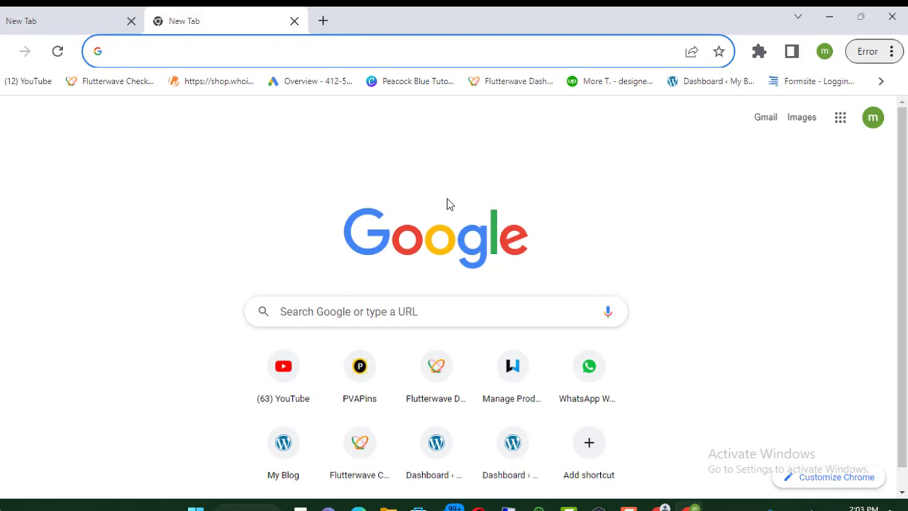
mouse_move(419, 244)
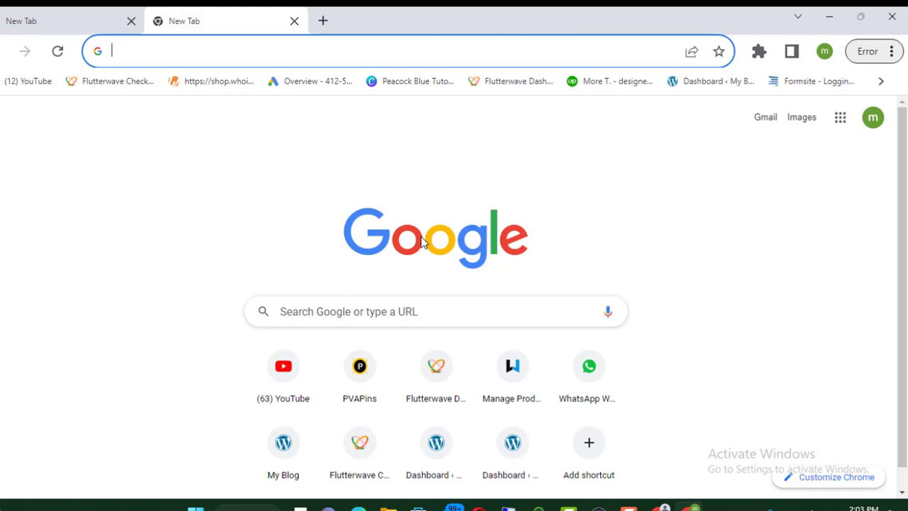
mouse_move(593, 172)
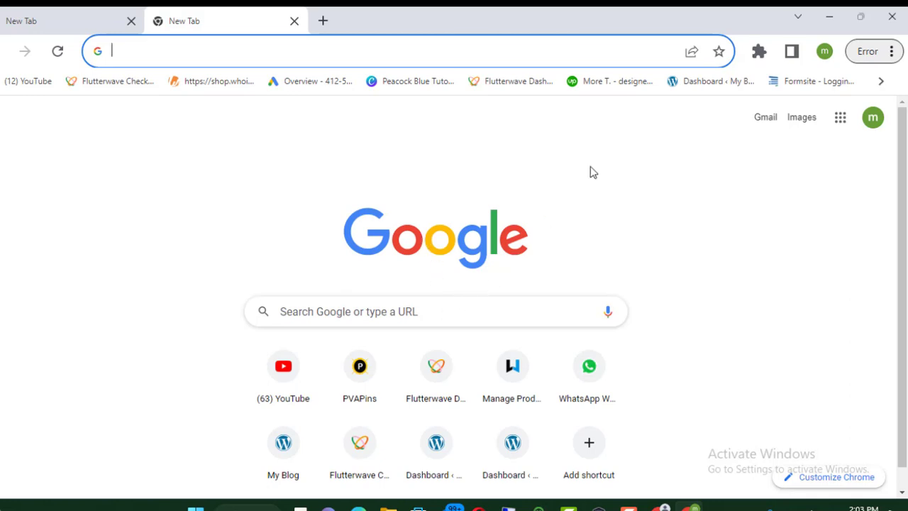
mouse_move(758, 51)
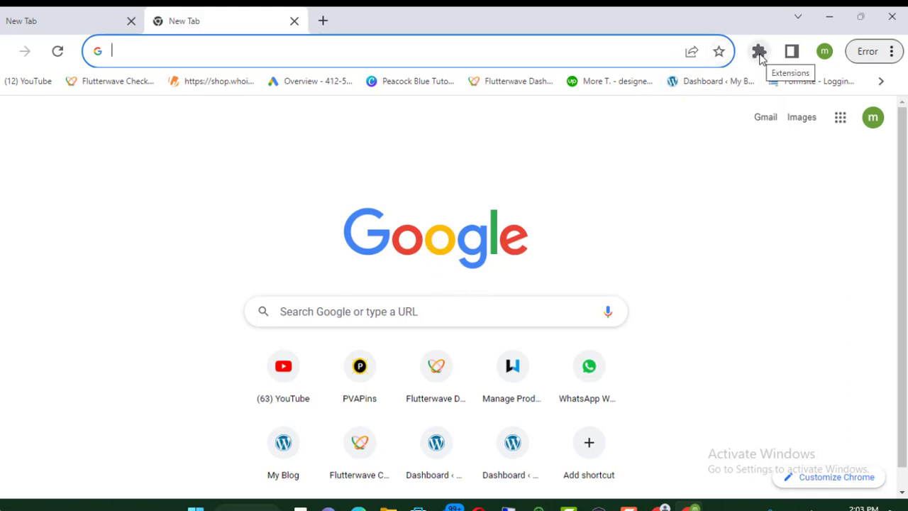
Search Google for 'hola vpn extension' via the 'hola' autocomplete suggestion.
left_click(760, 50)
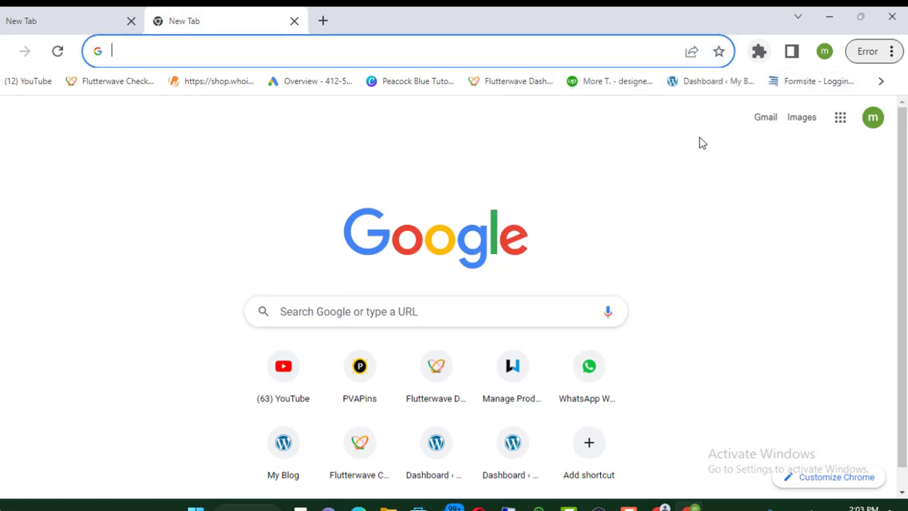
mouse_move(673, 155)
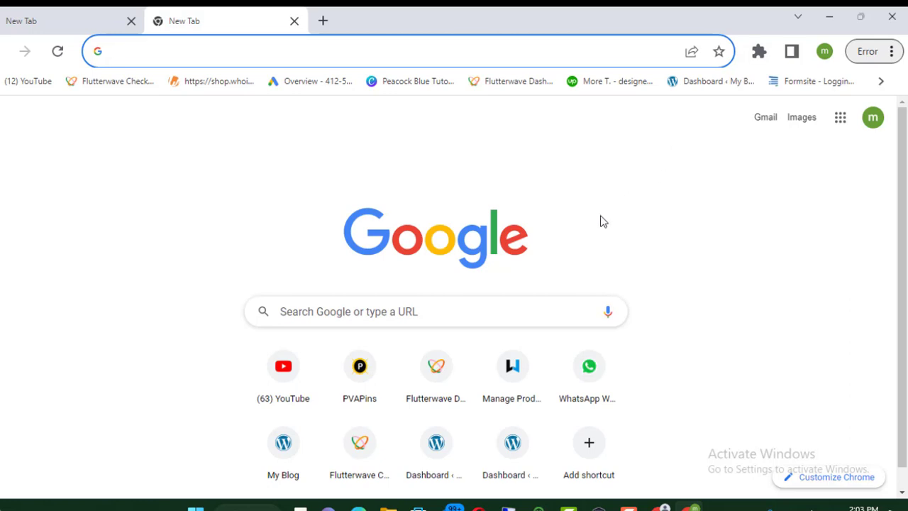
mouse_move(590, 243)
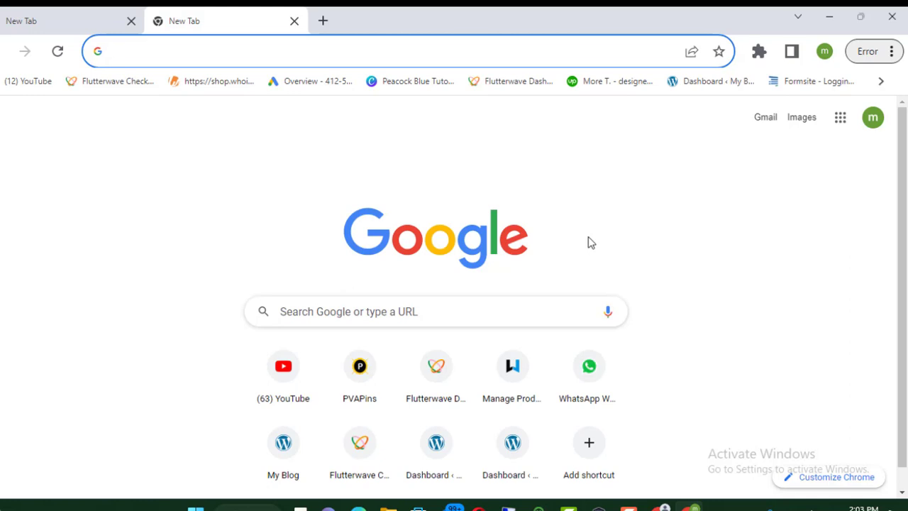
left_click(435, 312)
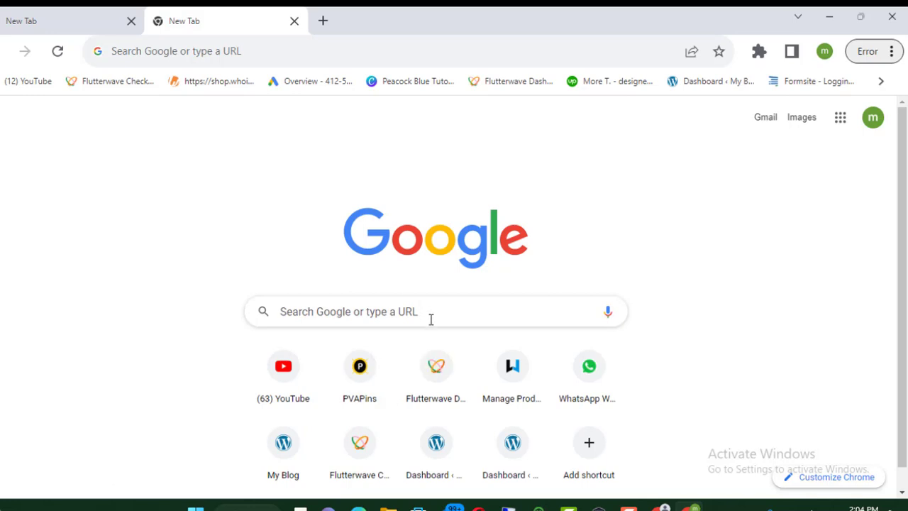
type("ho")
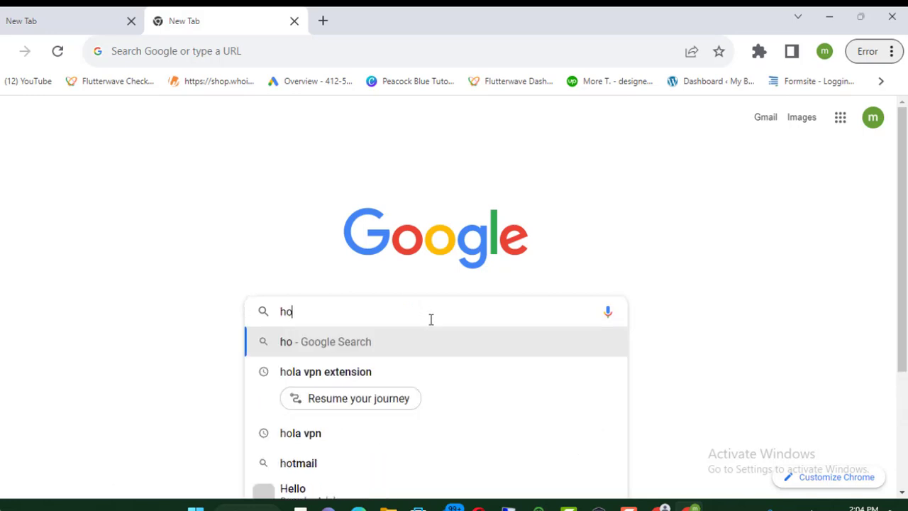
type("ls")
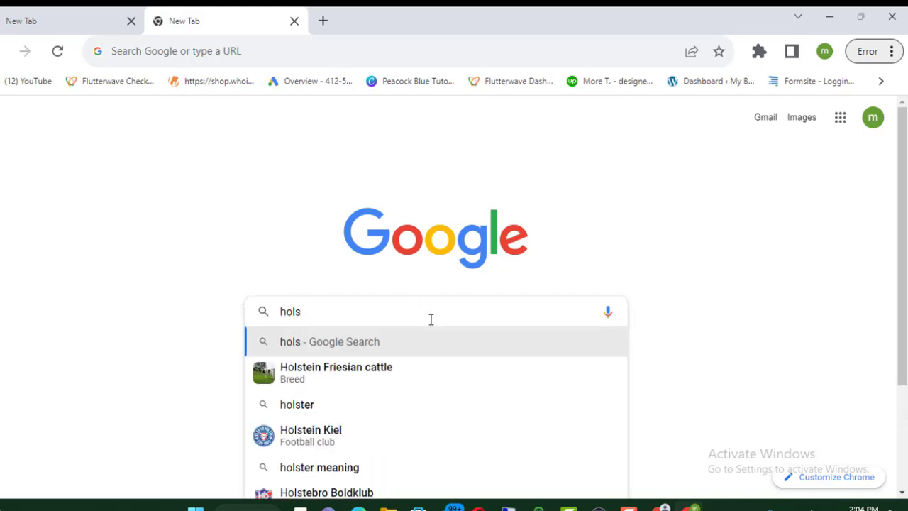
type("hola")
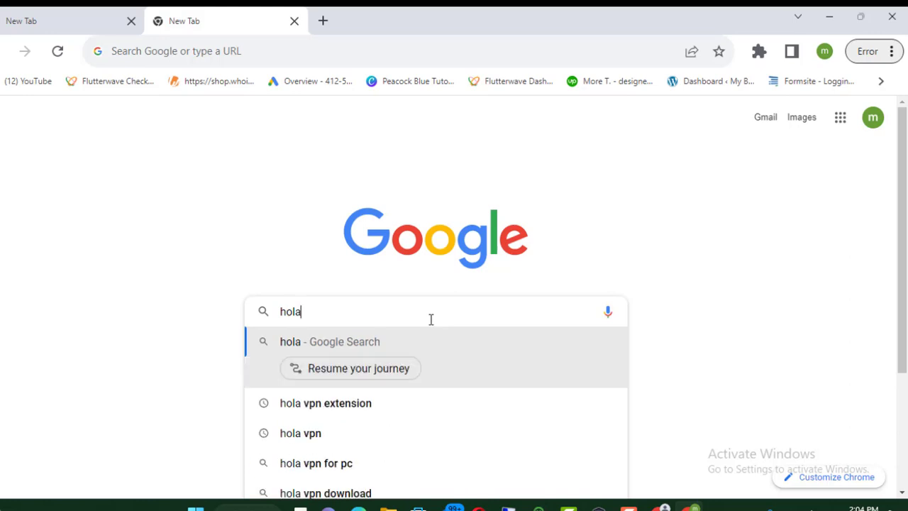
mouse_move(316, 409)
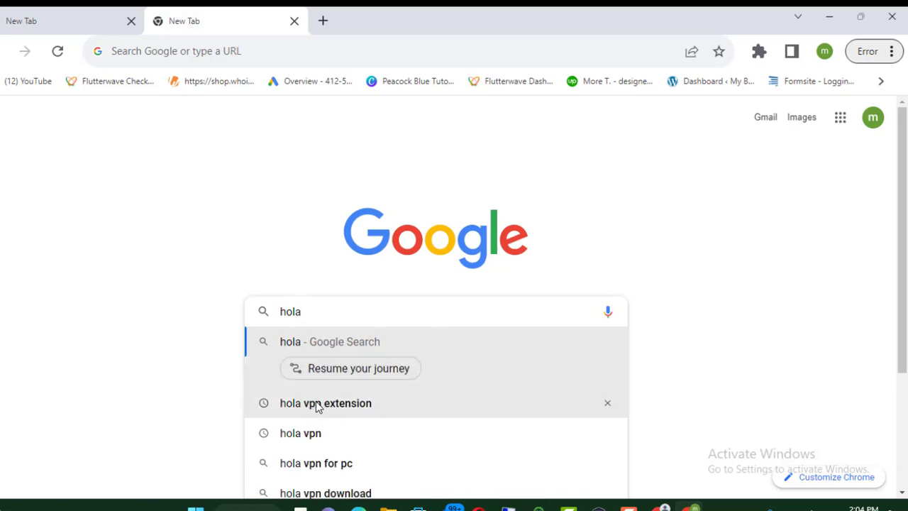
left_click(325, 403)
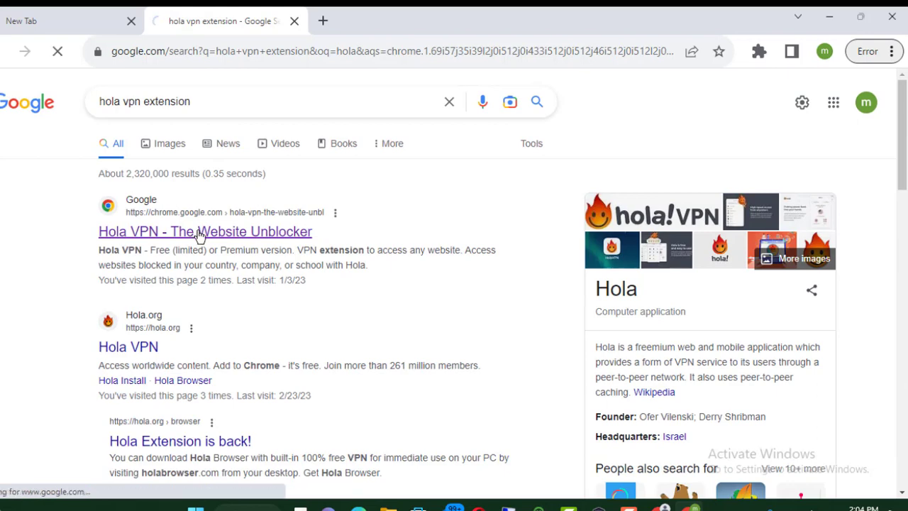
Go to the Hola VPN - The Website Unblocker listing in the Chrome Web Store.
left_click(205, 231)
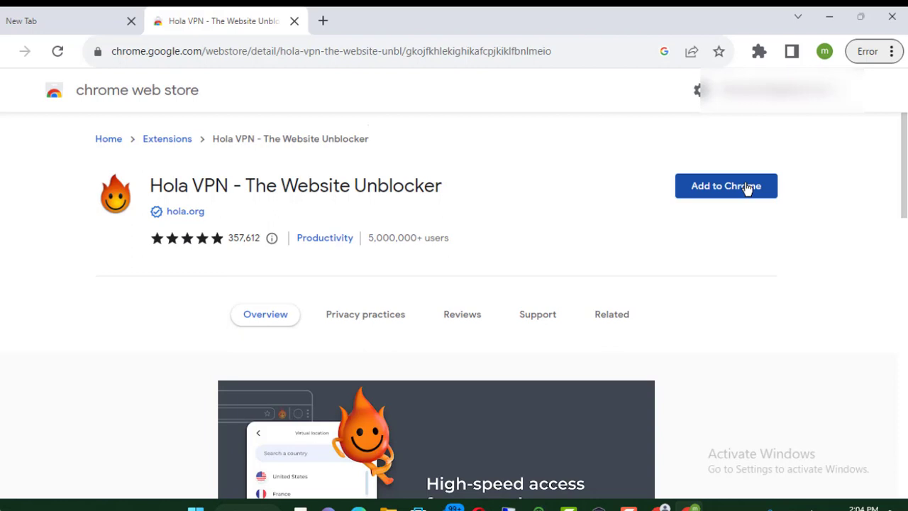
Add Hola VPN to Chrome, confirm the install, and bring up the downloading file's options.
left_click(726, 184)
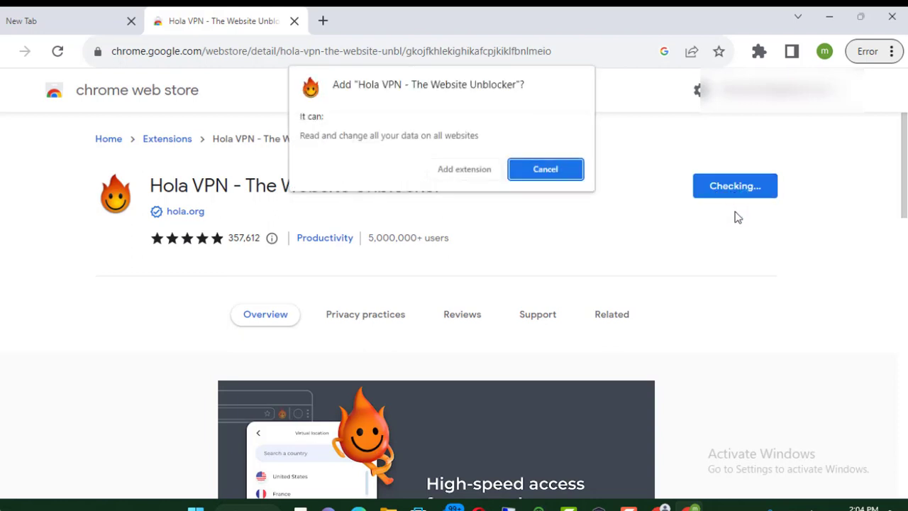
mouse_move(463, 169)
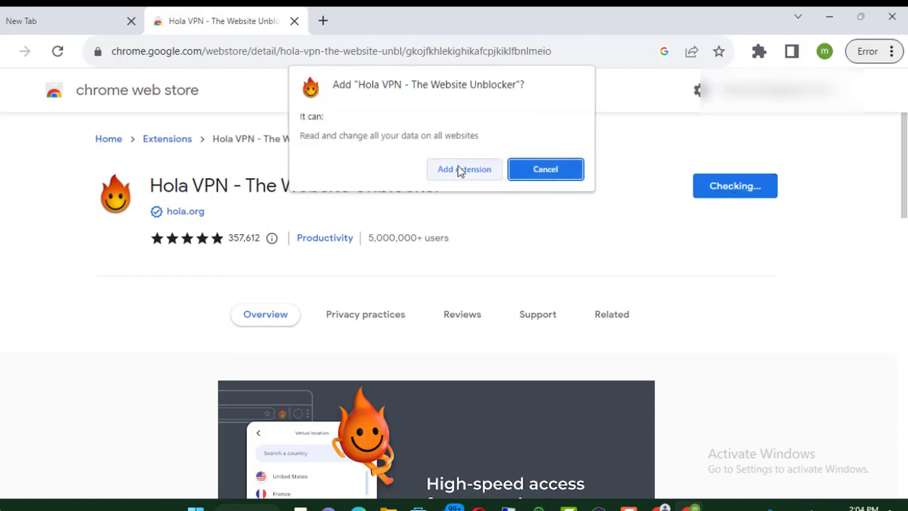
left_click(463, 169)
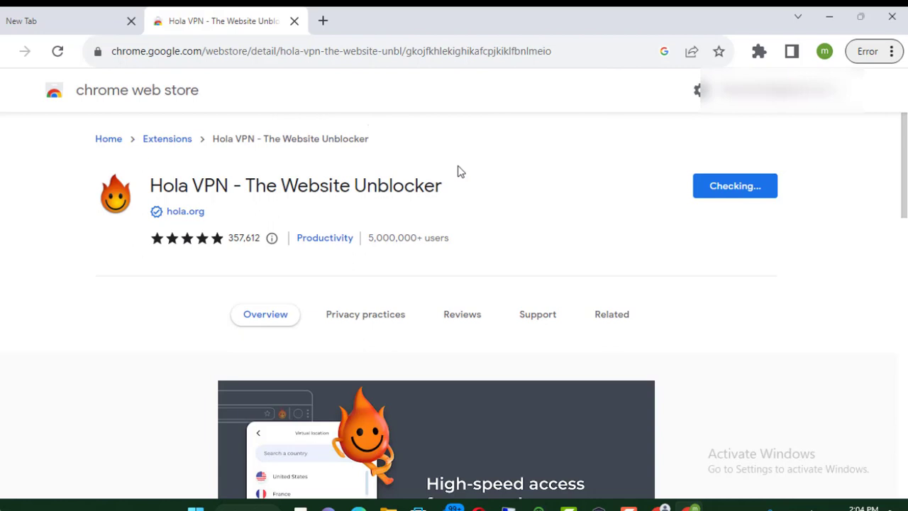
left_click(734, 184)
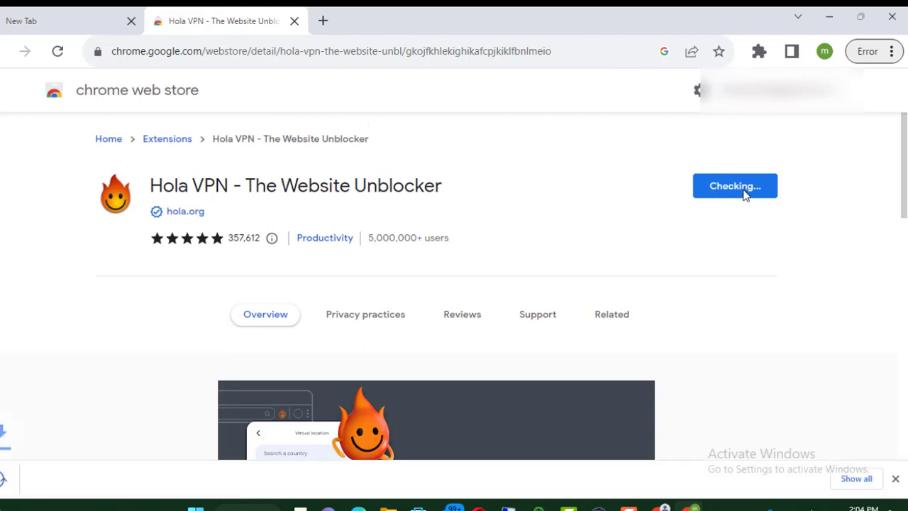
left_click(735, 184)
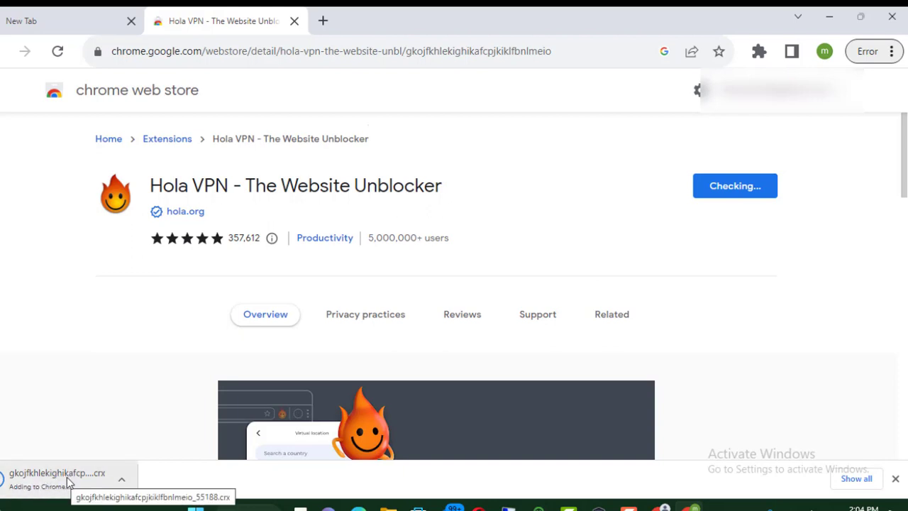
left_click(123, 477)
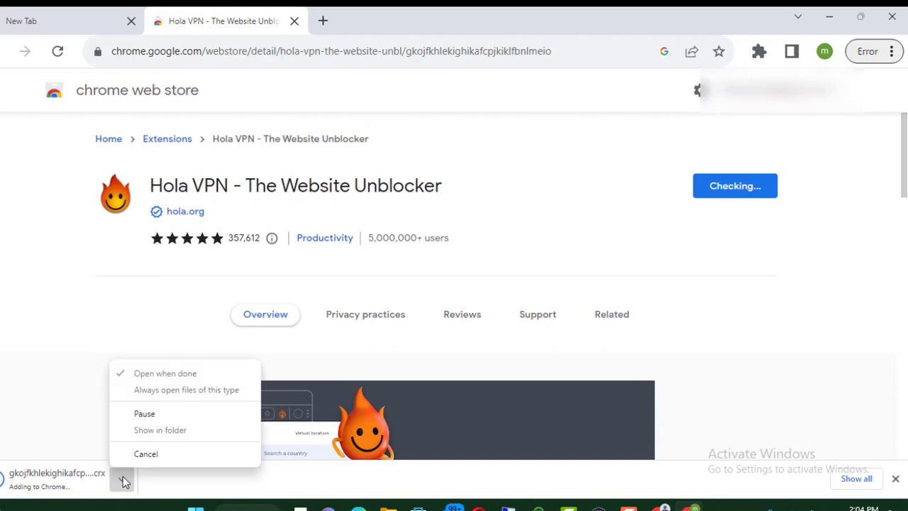
mouse_move(65, 482)
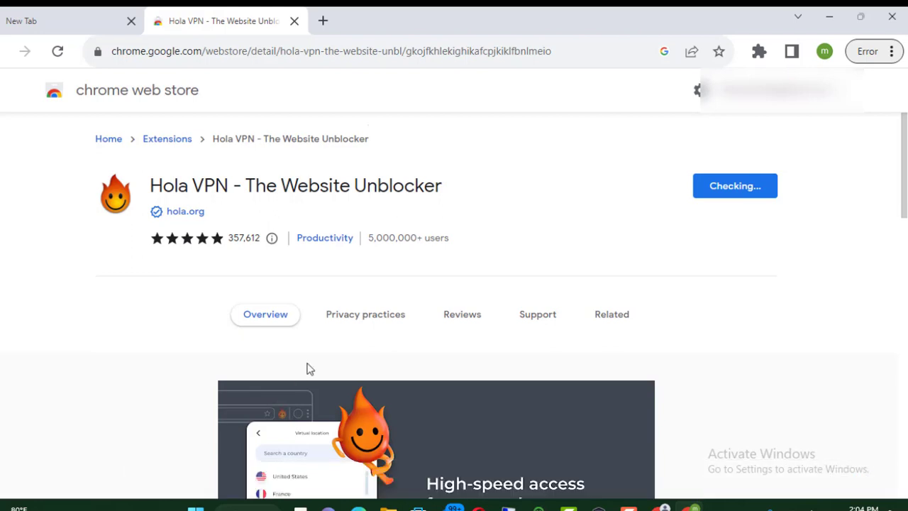
mouse_move(431, 311)
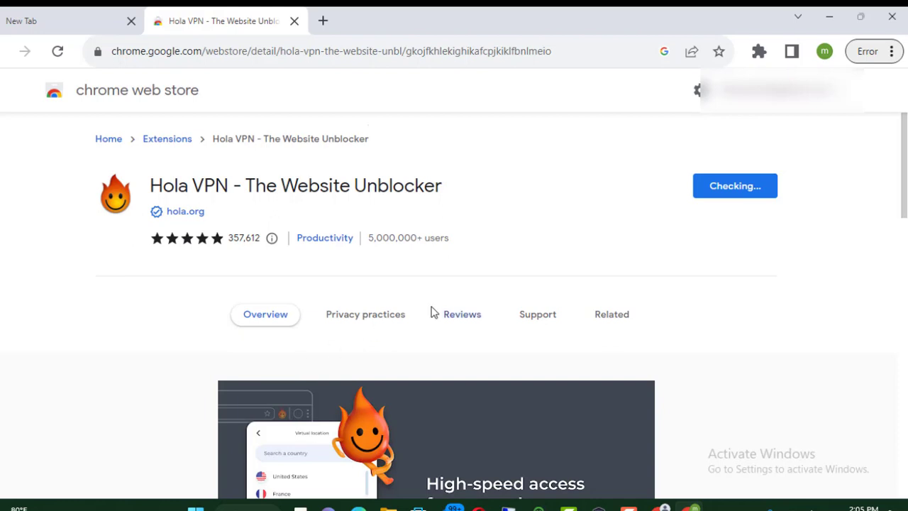
mouse_move(630, 208)
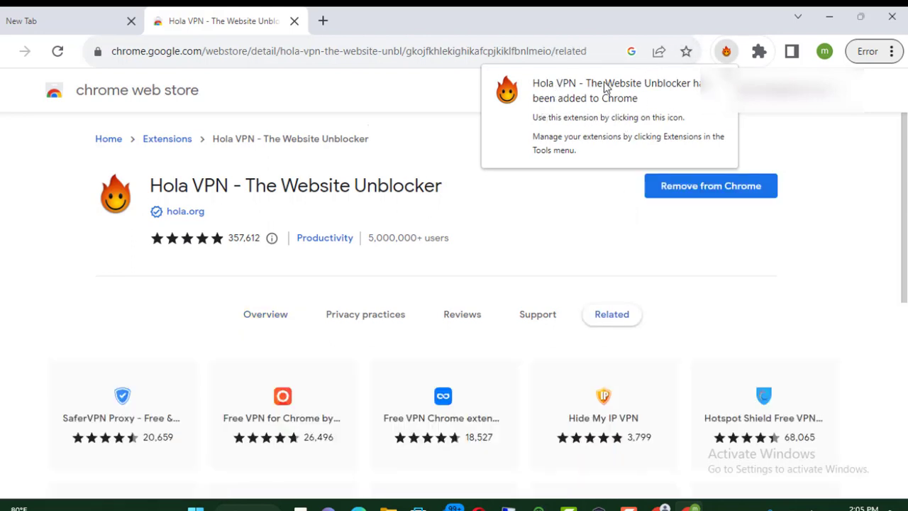
mouse_move(560, 114)
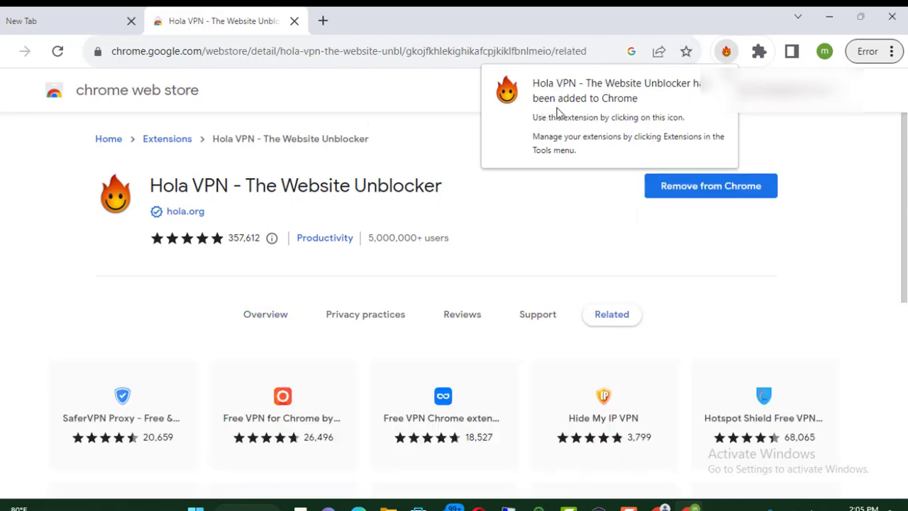
mouse_move(601, 122)
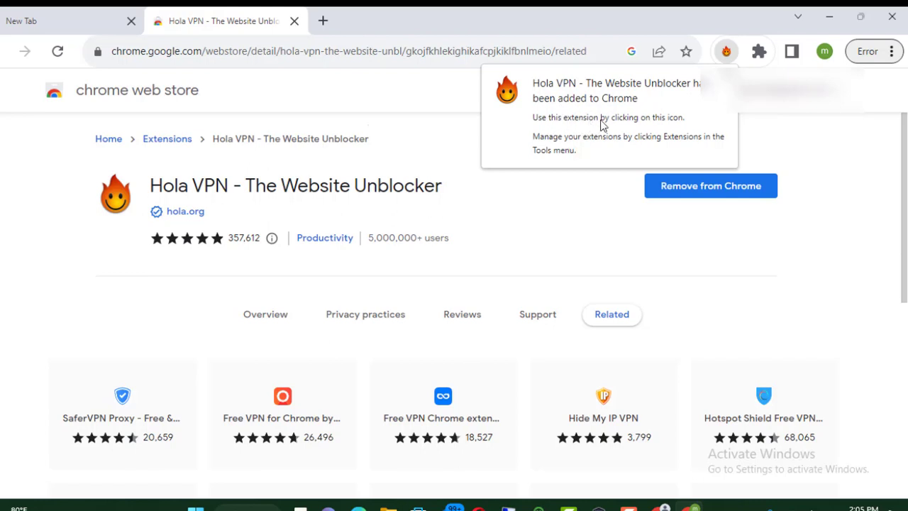
mouse_move(624, 142)
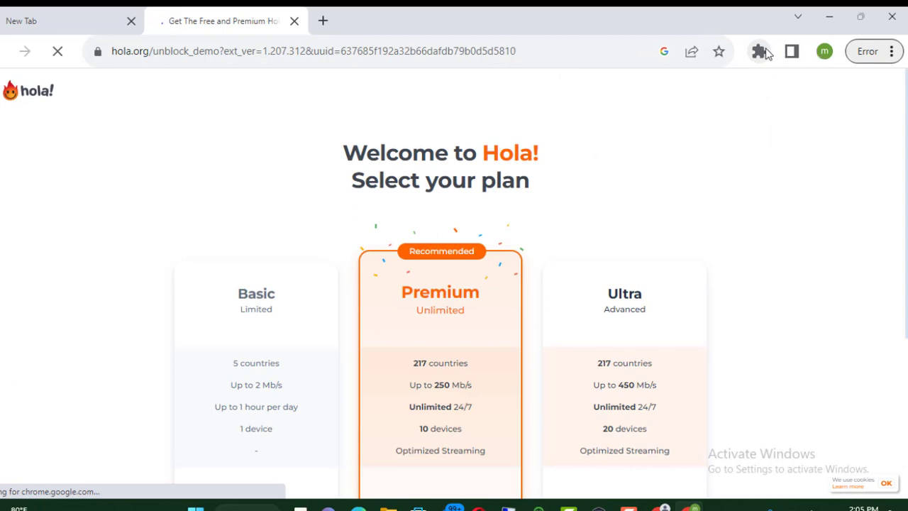
Show Hola VPN's popup with its site search and quick-unblock list.
left_click(757, 51)
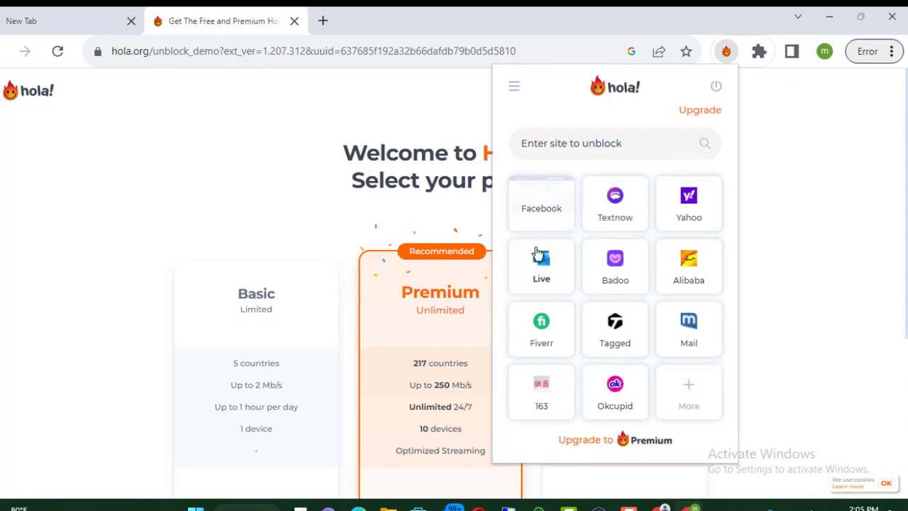
mouse_move(614, 266)
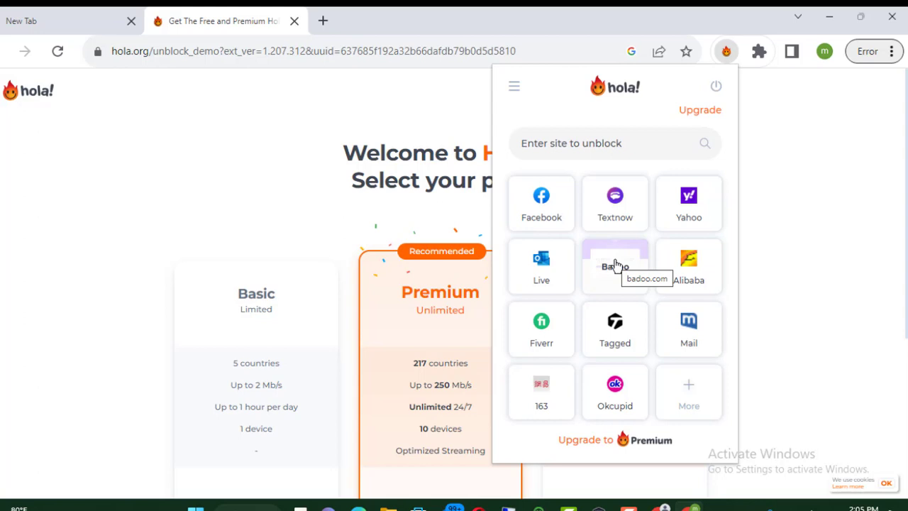
mouse_move(446, 366)
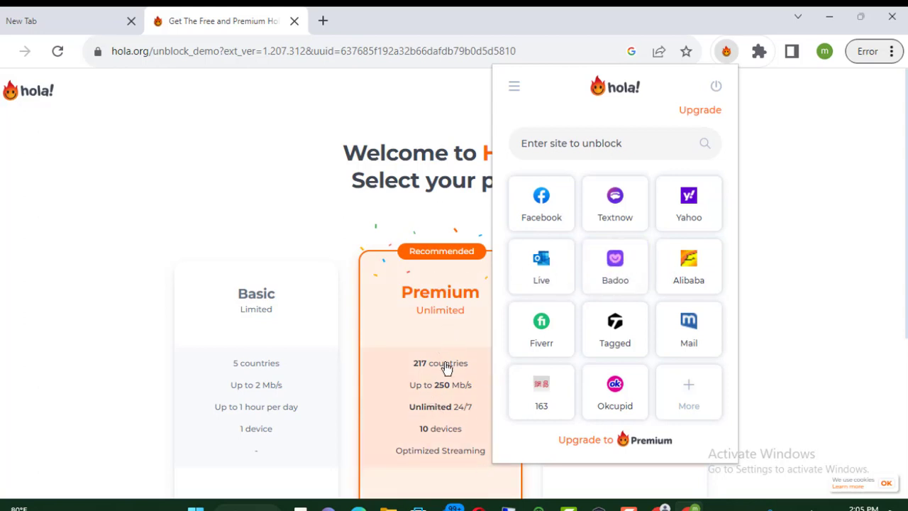
mouse_move(479, 250)
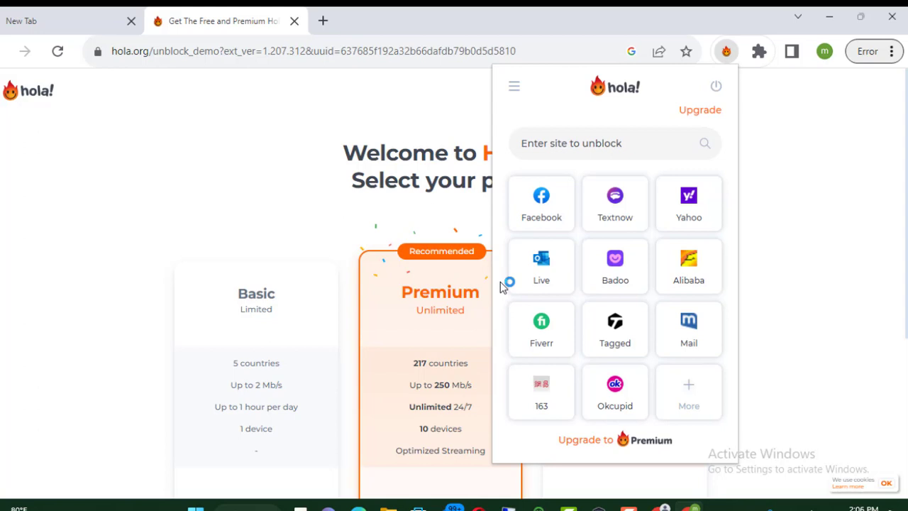
mouse_move(498, 108)
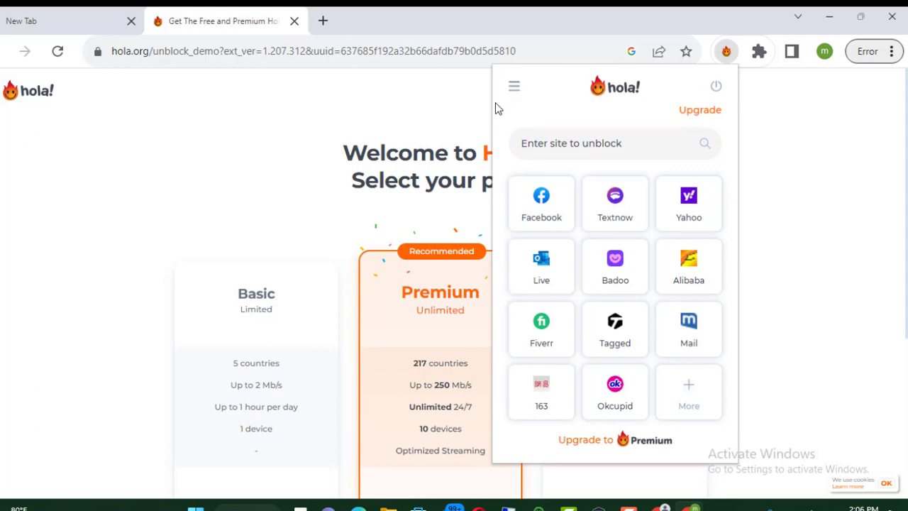
mouse_move(757, 51)
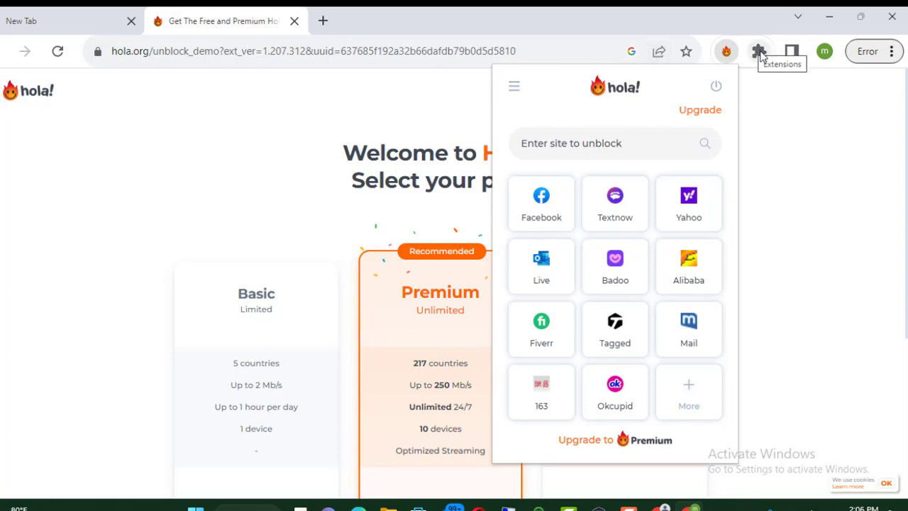
From the Hola VPN popup's hamburger menu, choose Sign in to load Hola's sign-in page.
left_click(756, 50)
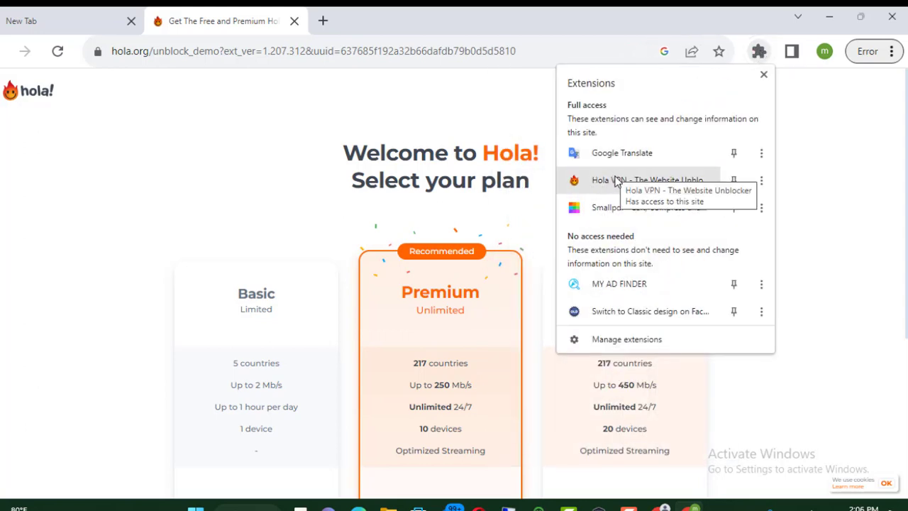
left_click(618, 178)
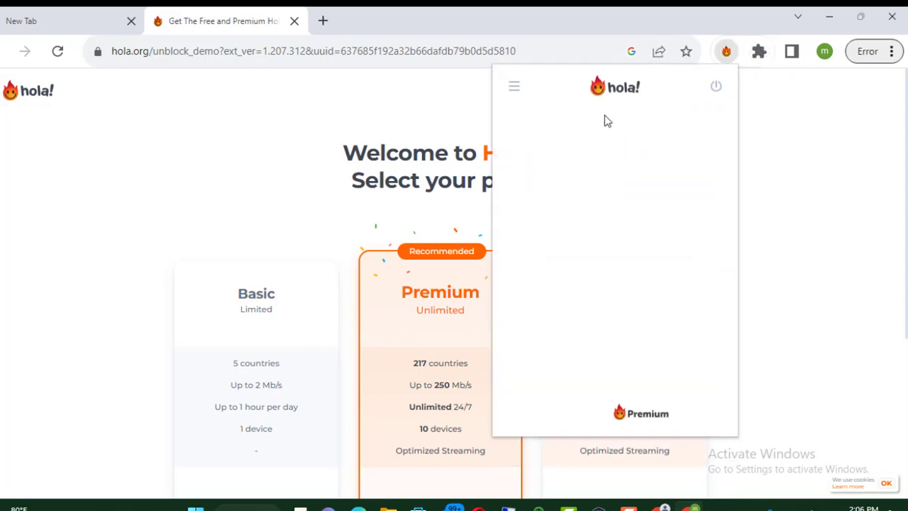
left_click(513, 87)
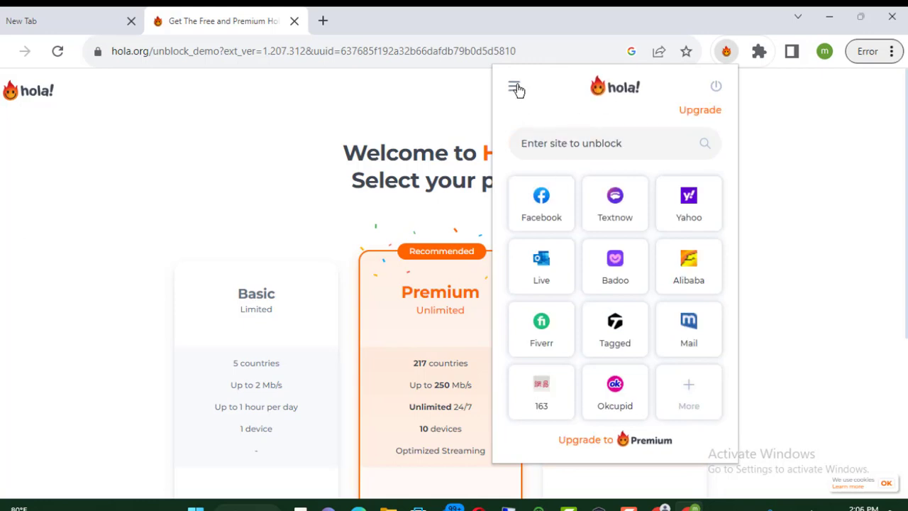
left_click(513, 87)
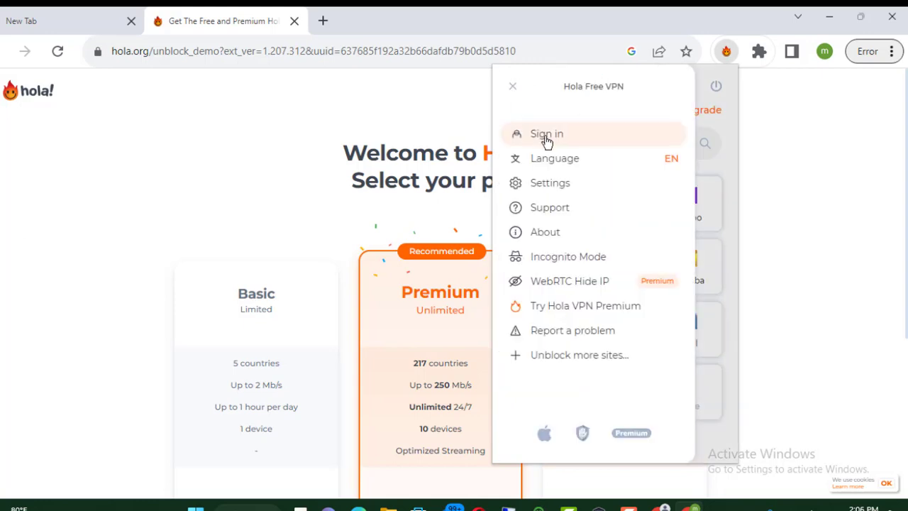
left_click(545, 133)
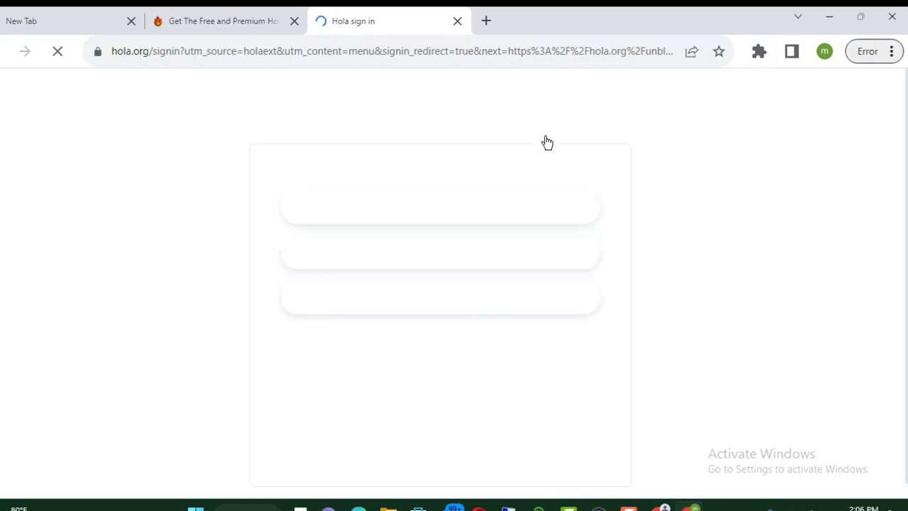
mouse_move(414, 255)
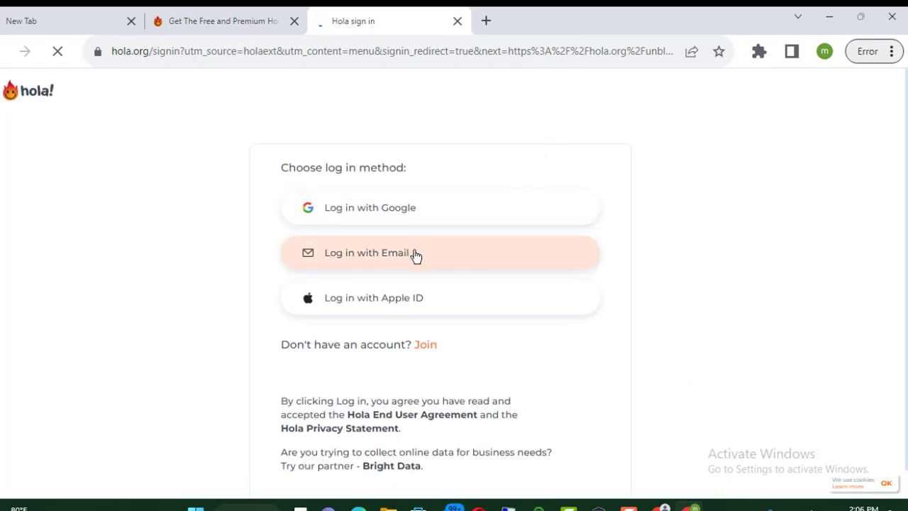
Log in to Hola with email and password, reaching the 2-Step Verification page.
left_click(414, 253)
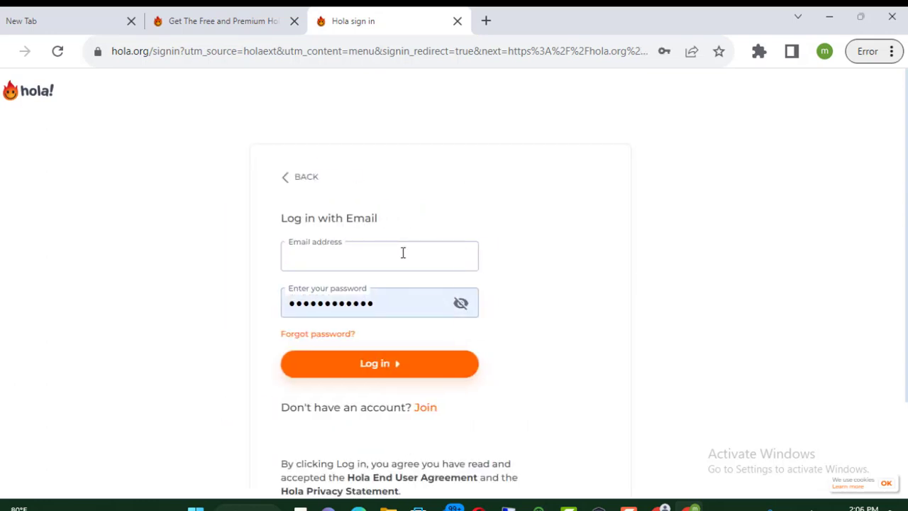
left_click(380, 363)
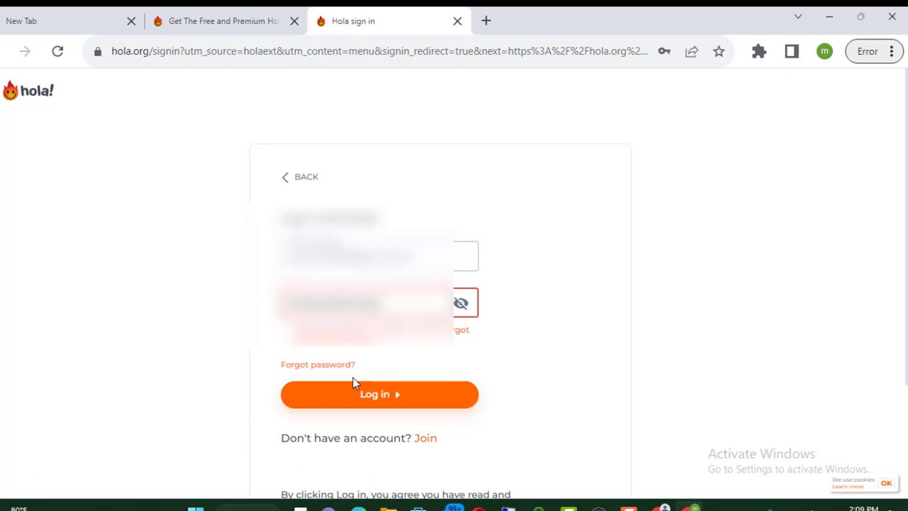
left_click(379, 395)
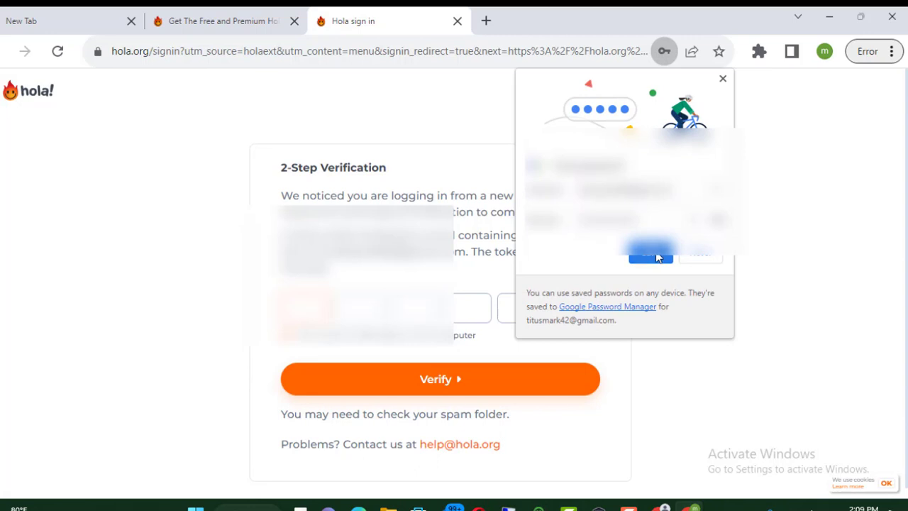
Dismiss the save-password bubble and enter the six-digit code 5-0-1-7-8-4 on the verification page.
left_click(649, 253)
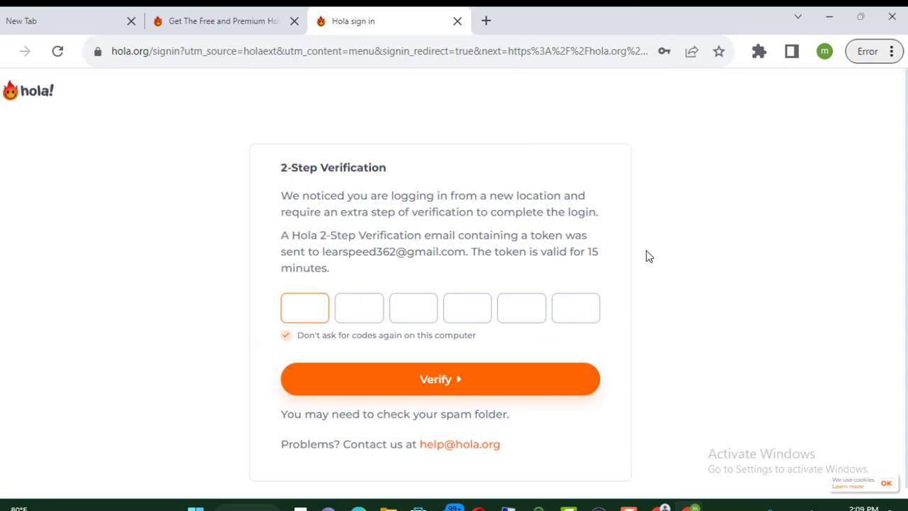
left_click(304, 306)
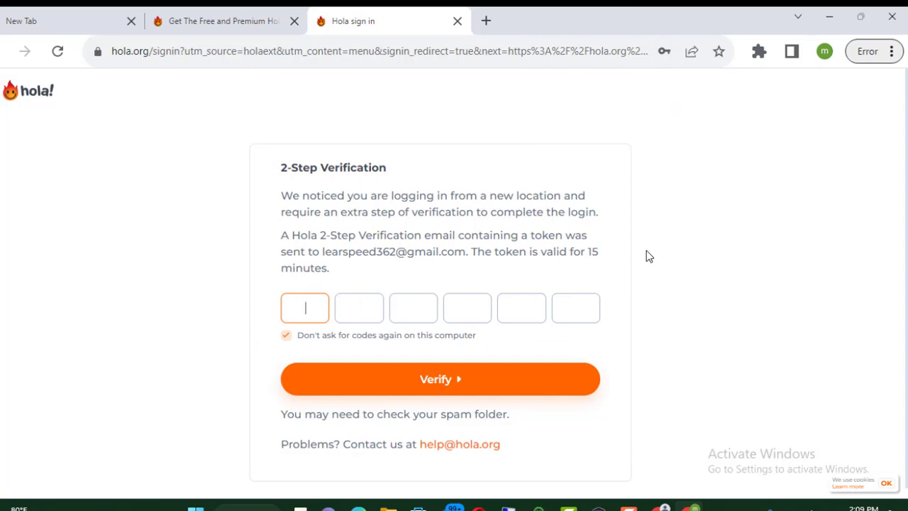
mouse_move(596, 227)
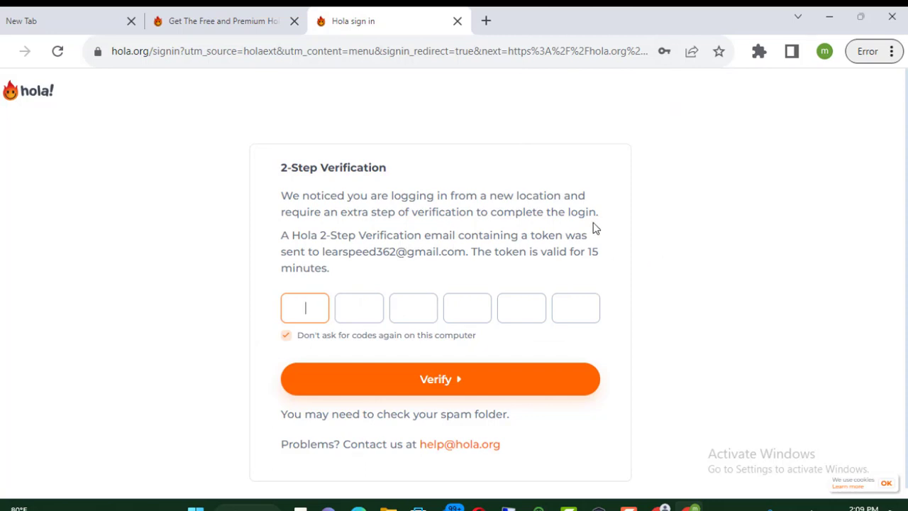
type("5")
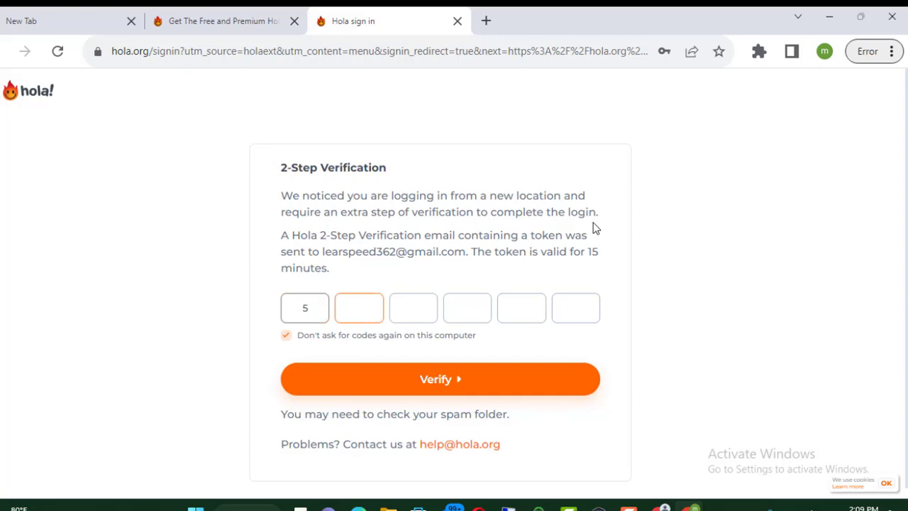
type("01")
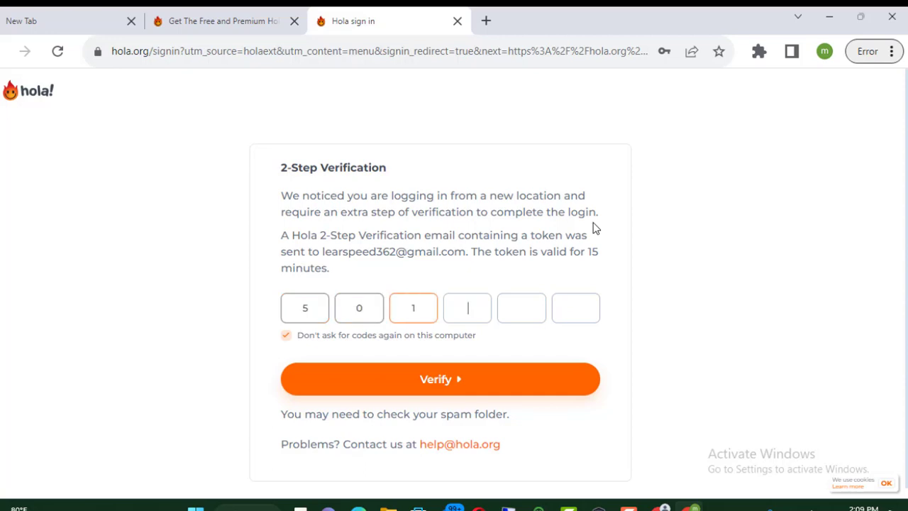
type("7")
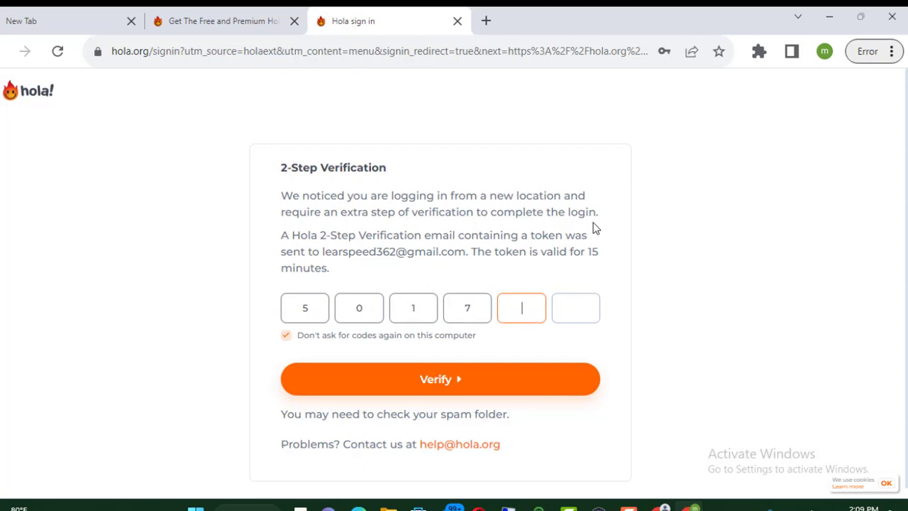
type("8")
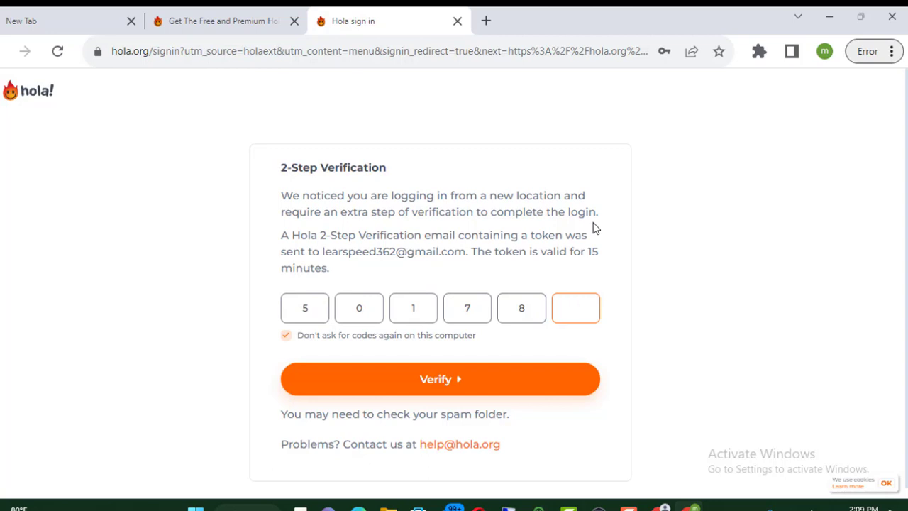
left_click(576, 307)
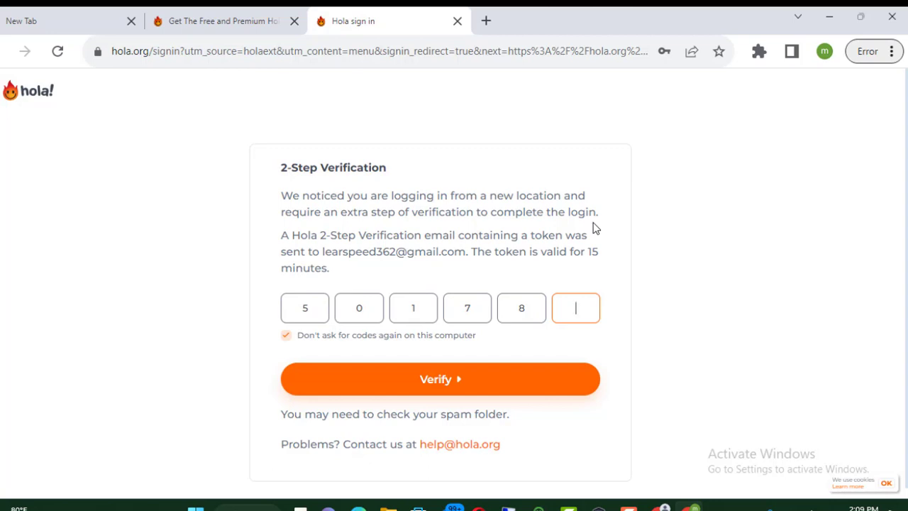
type("4")
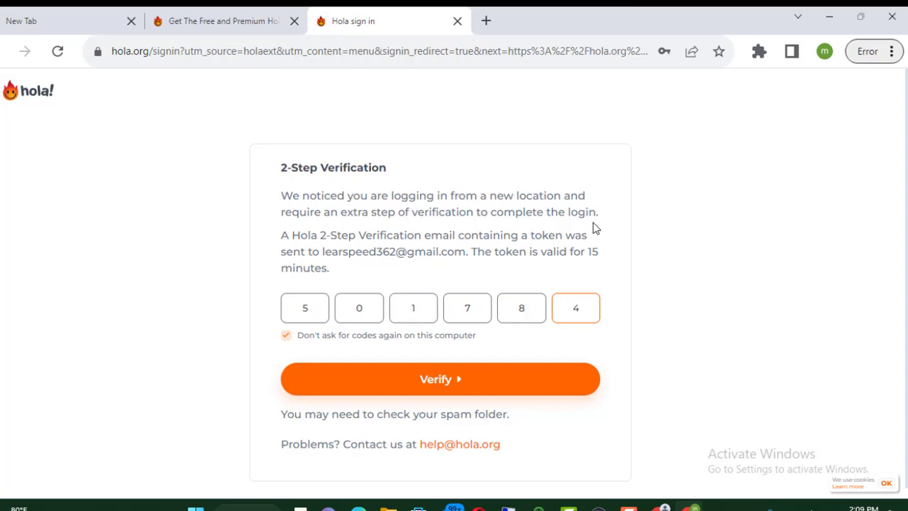
mouse_move(502, 381)
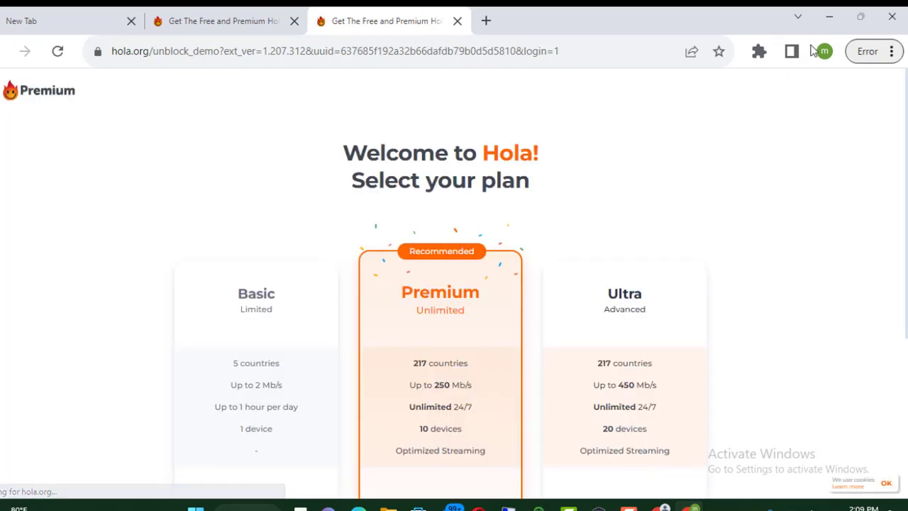
Reopen the Hola VPN popup, now showing the Premium account and unblockable sites.
left_click(760, 51)
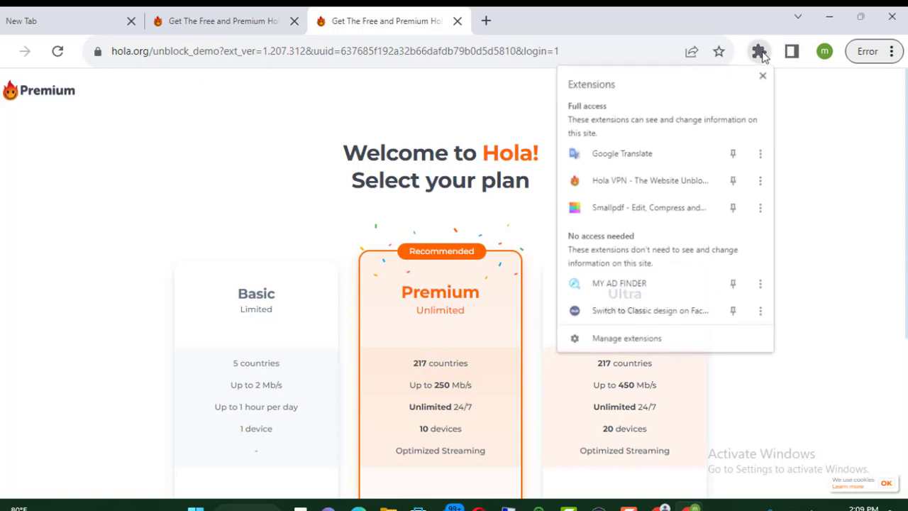
mouse_move(653, 188)
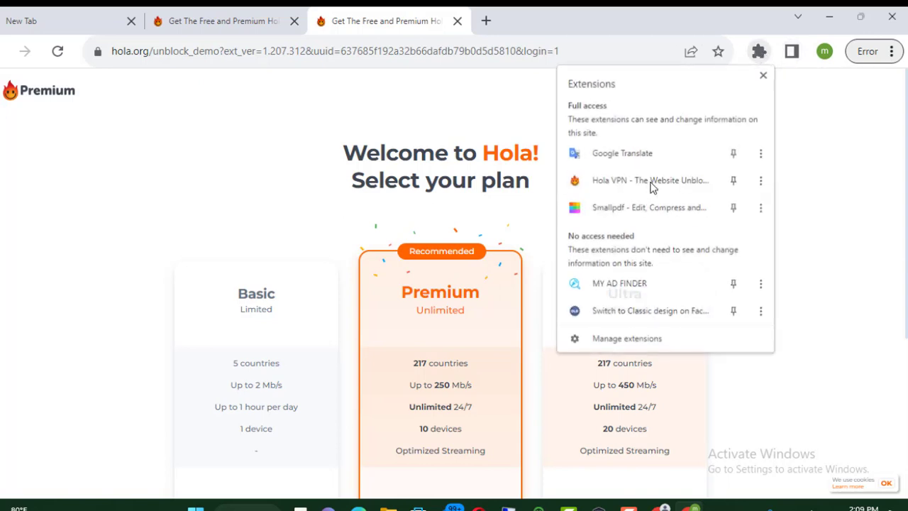
left_click(576, 180)
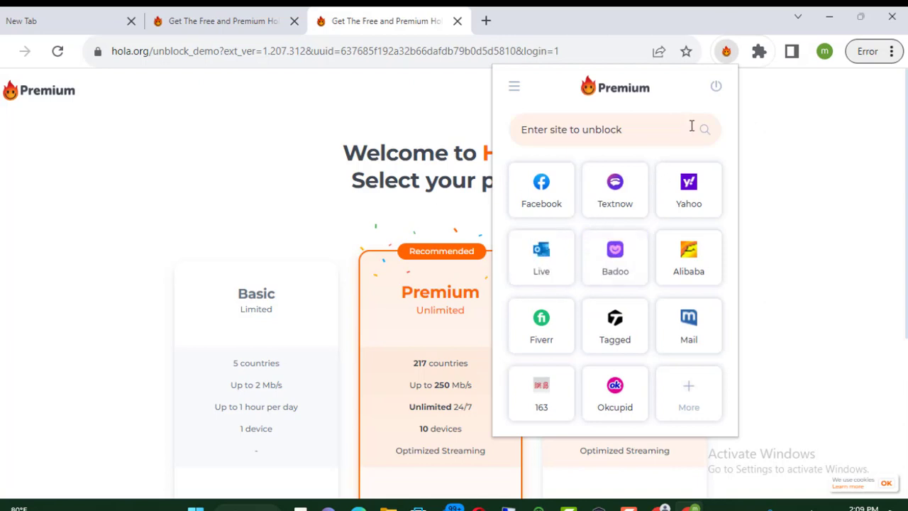
mouse_move(707, 96)
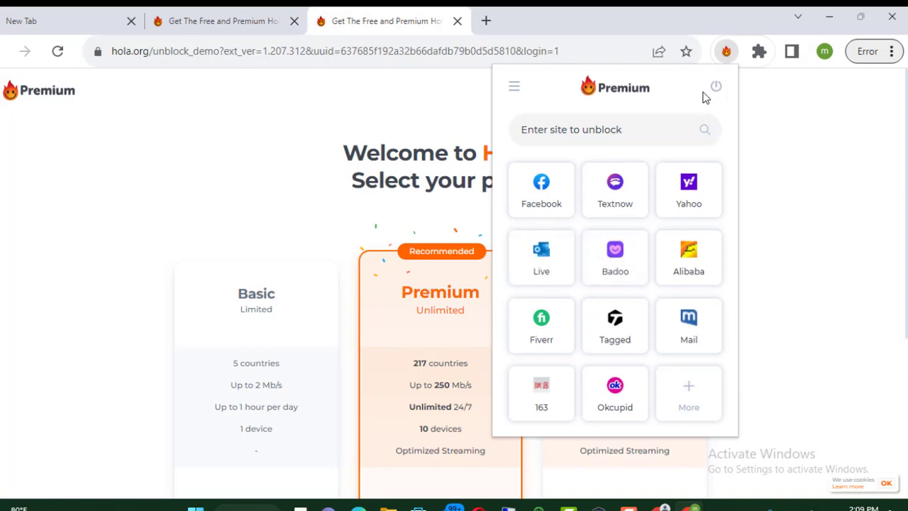
mouse_move(682, 92)
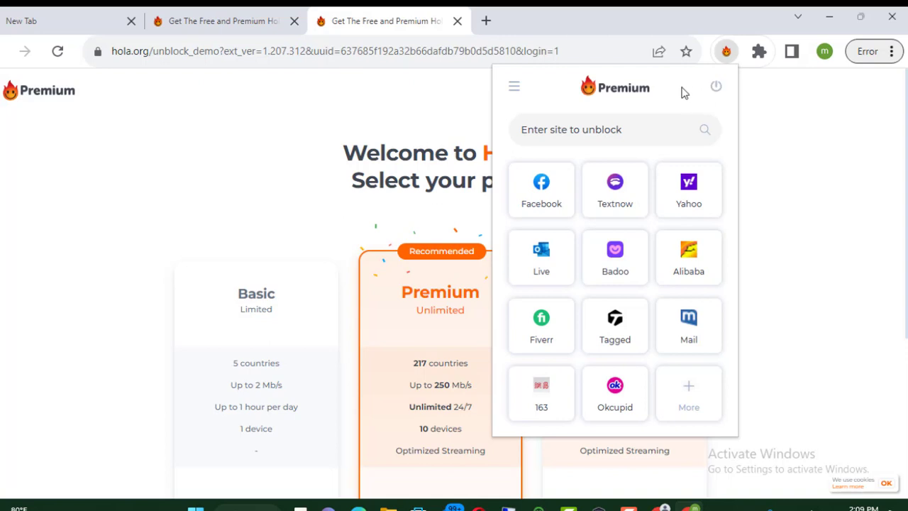
mouse_move(655, 102)
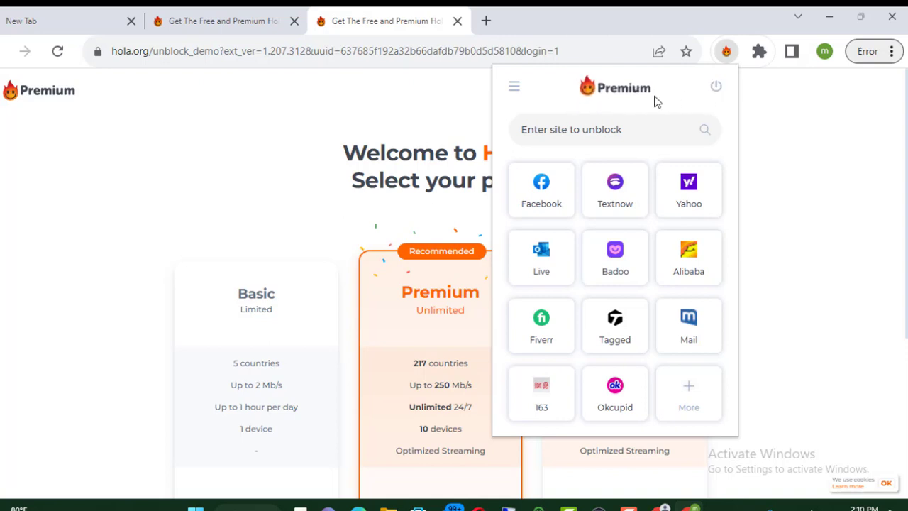
mouse_move(626, 97)
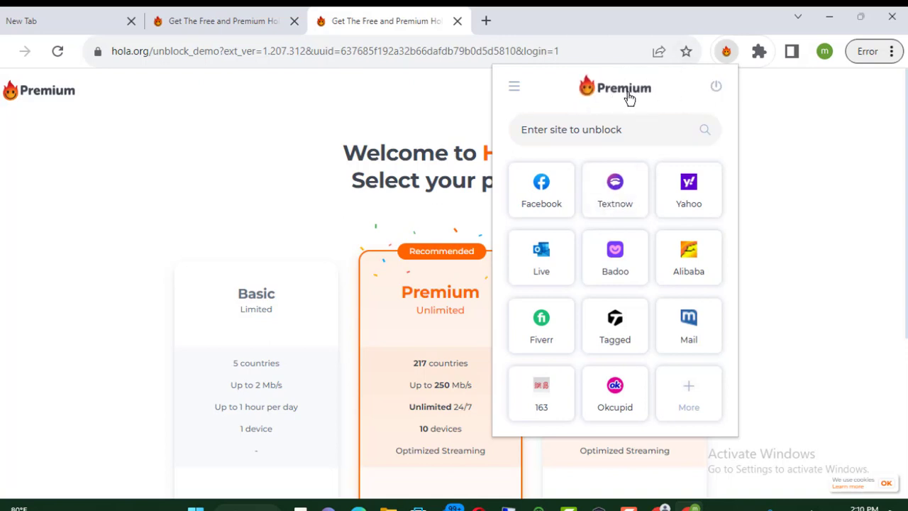
mouse_move(708, 93)
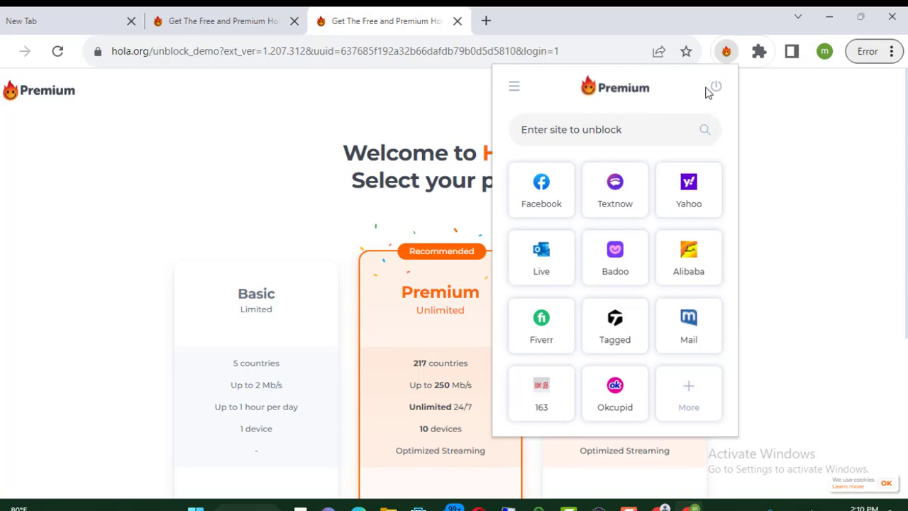
Toggle Hola off and back on, then launch Textnow through the unblocker.
left_click(714, 86)
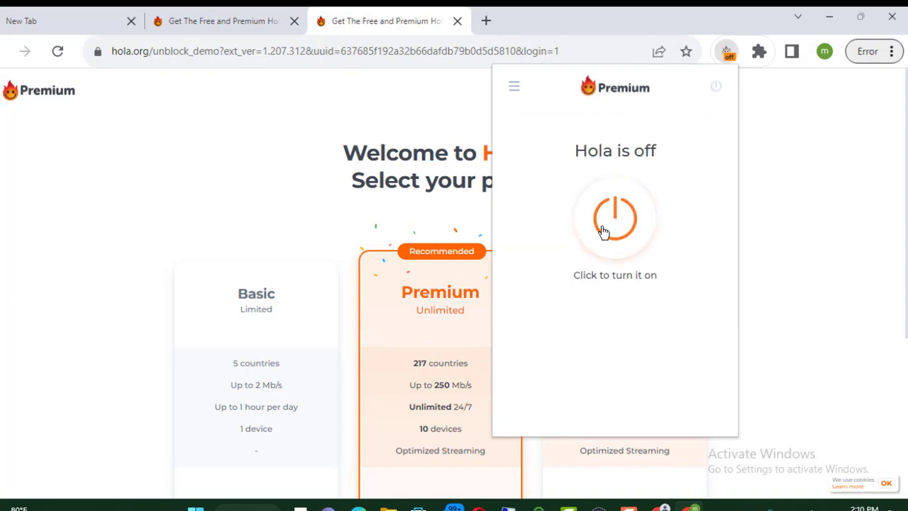
left_click(614, 218)
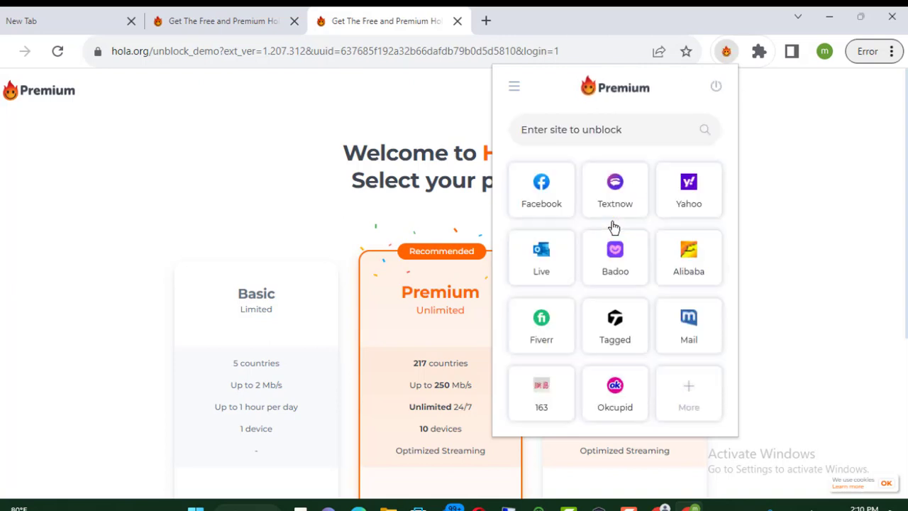
mouse_move(615, 201)
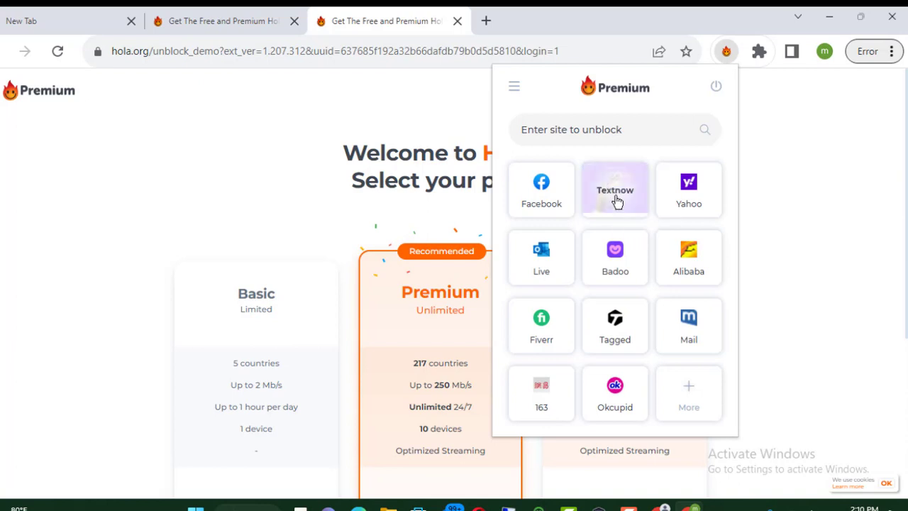
left_click(614, 190)
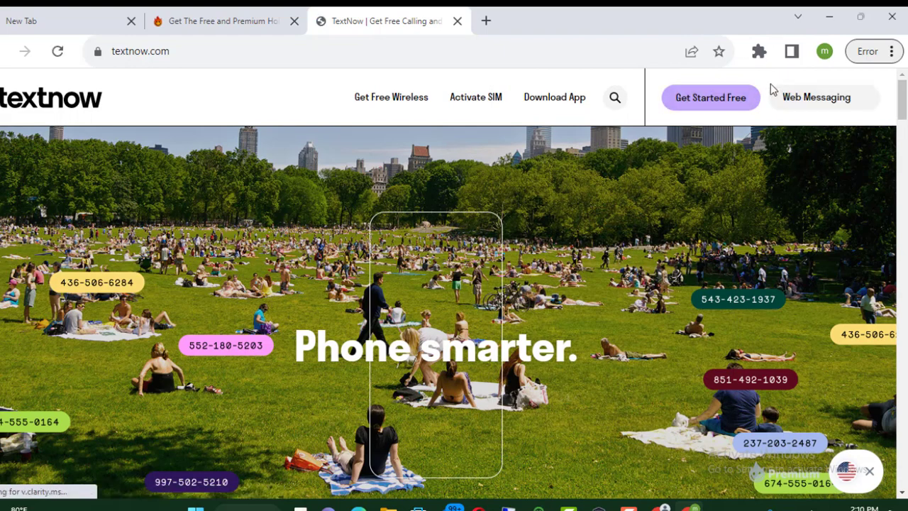
mouse_move(742, 66)
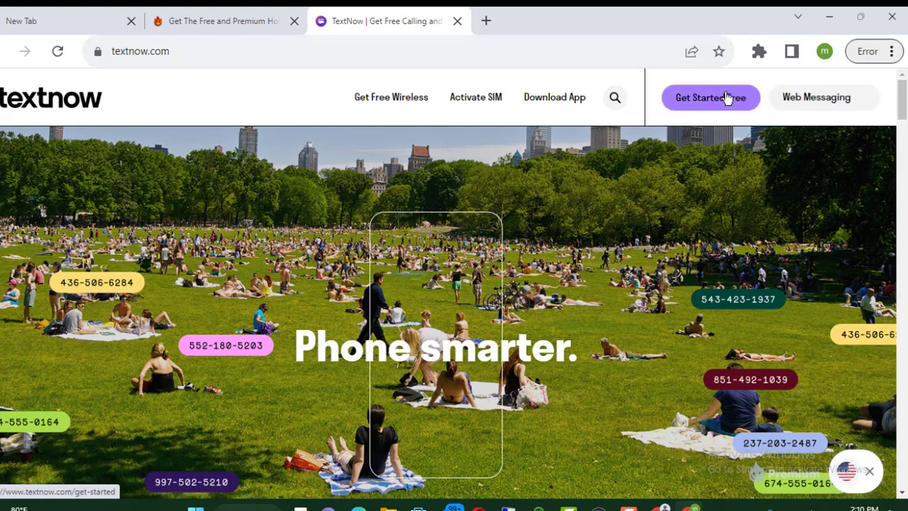
Choose 'Get Started Free' on TextNow to reach the 'I want to...' options page.
left_click(709, 97)
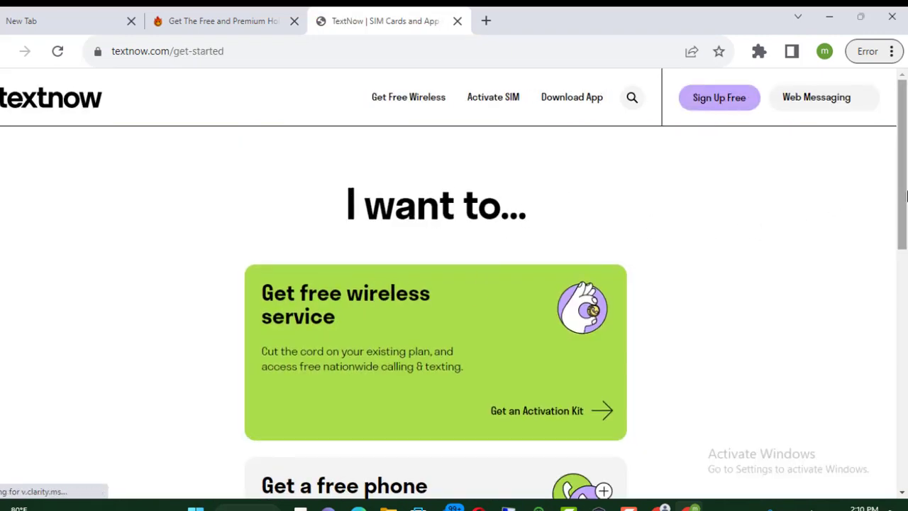
Choose 'Get a free phone number' to reach the TextNow Create account page.
scroll("down", 3)
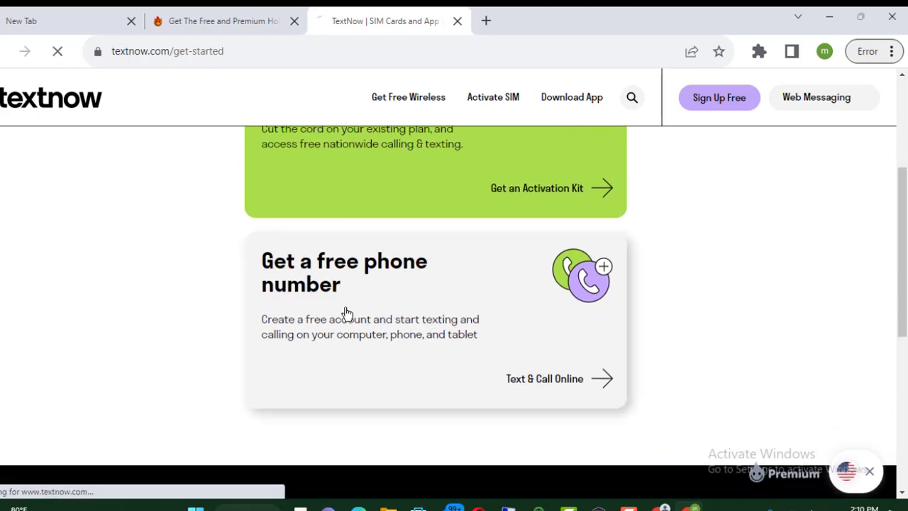
left_click(545, 377)
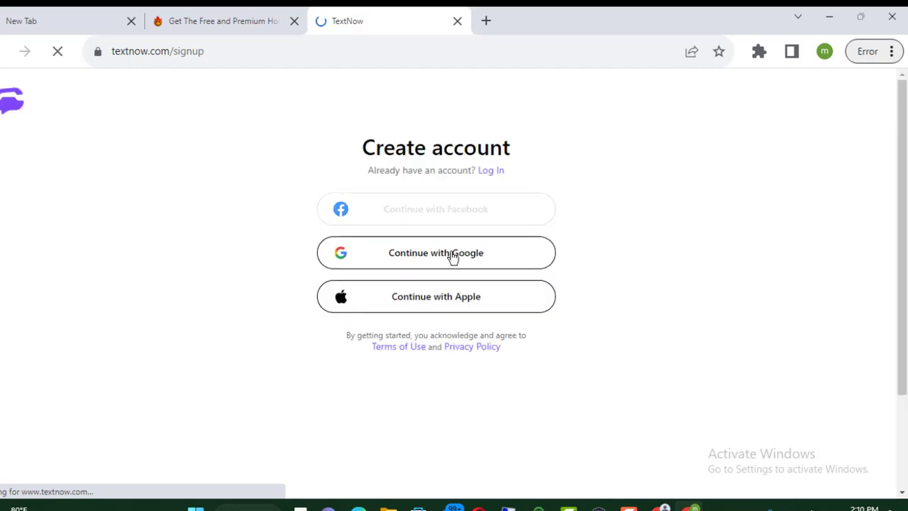
Follow the Log In link from the Create account page toward signing in.
left_click(435, 252)
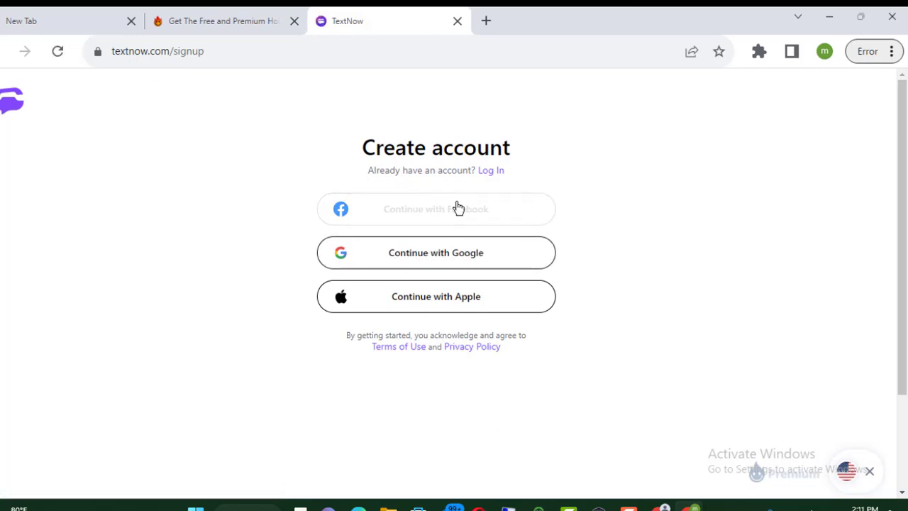
mouse_move(493, 193)
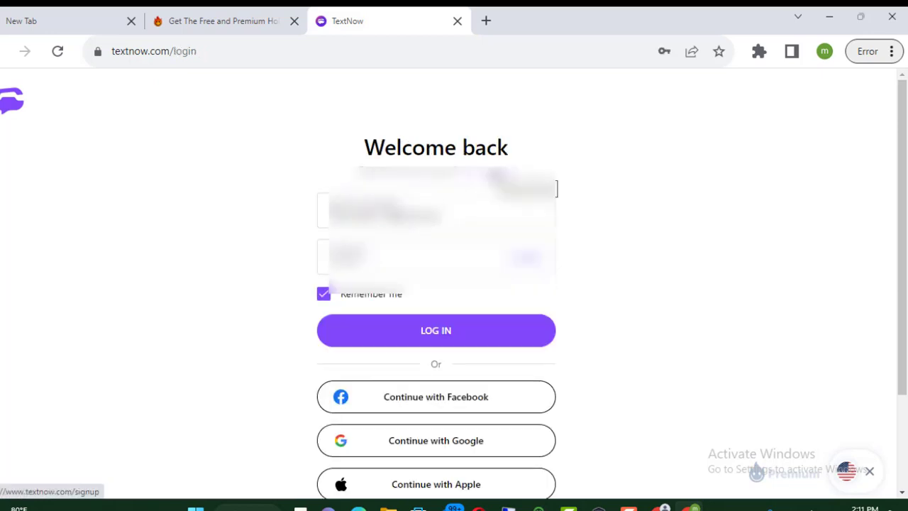
Log in with the saved email and password to reach the TextNow messaging page.
left_click(435, 210)
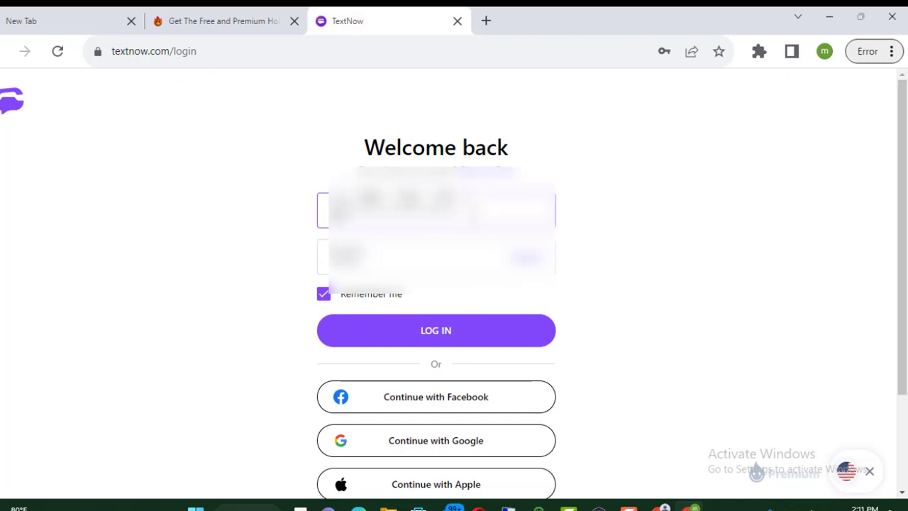
left_click(435, 330)
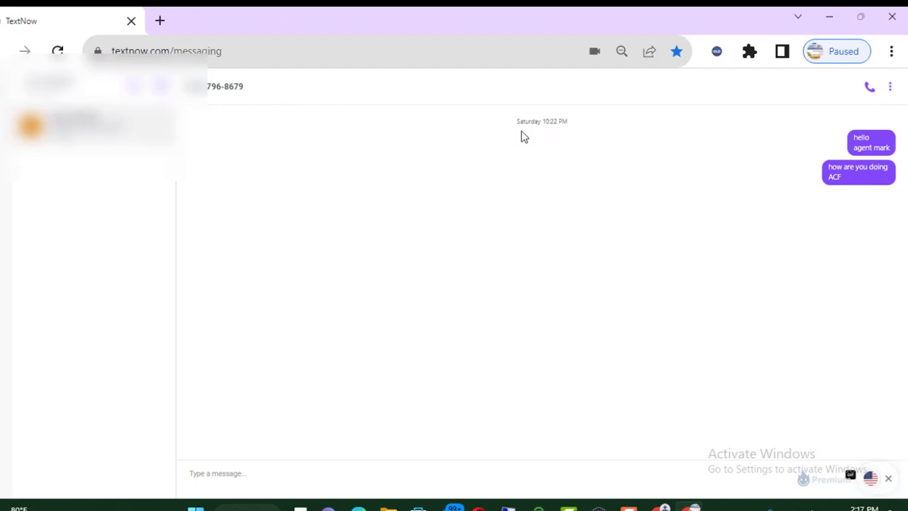
mouse_move(576, 128)
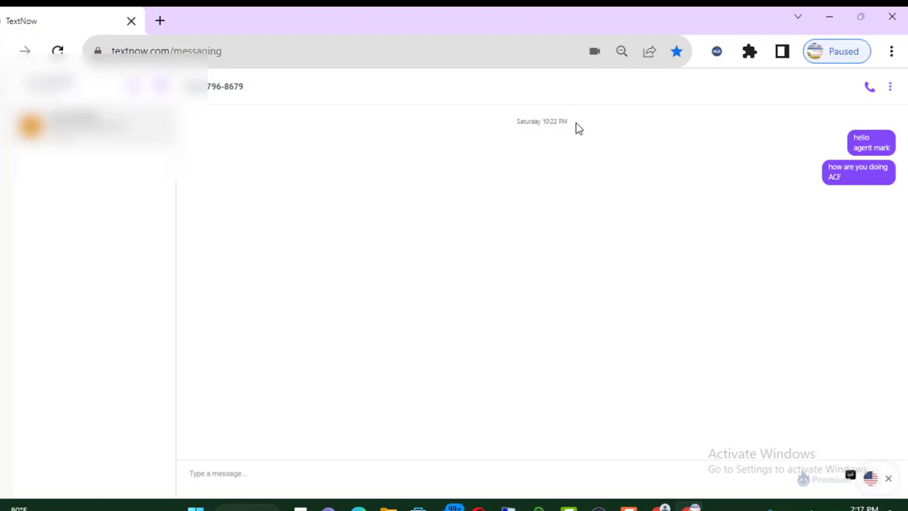
mouse_move(676, 105)
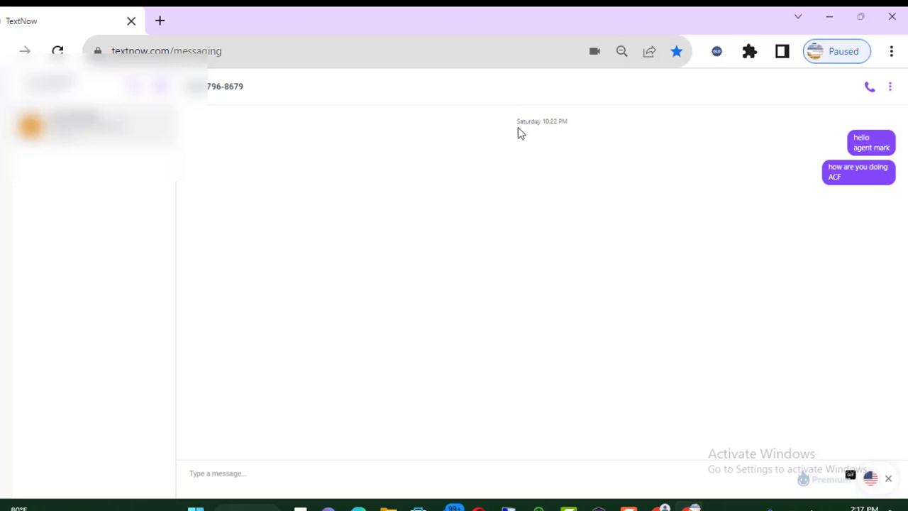
mouse_move(329, 210)
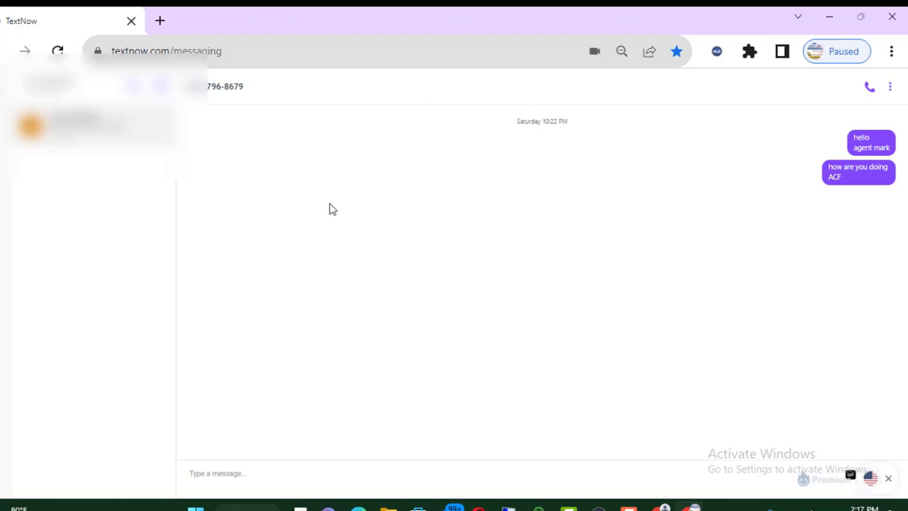
mouse_move(309, 127)
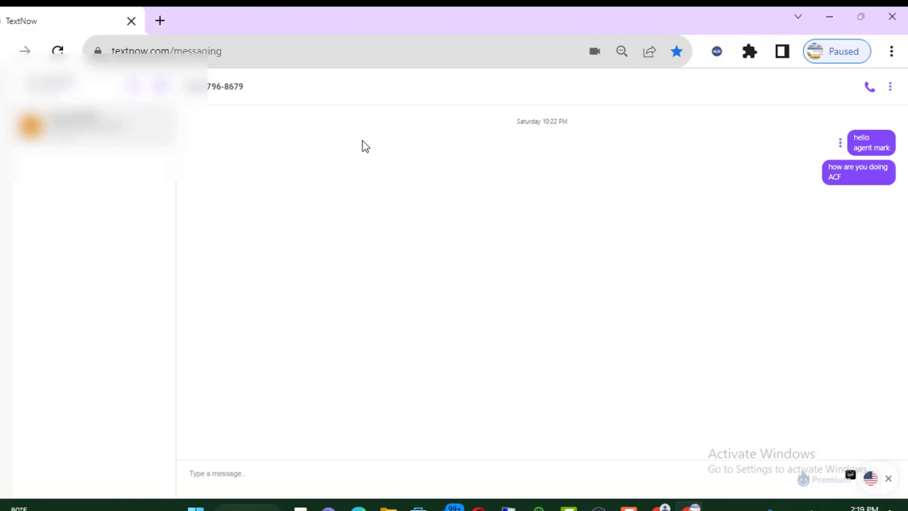
mouse_move(820, 146)
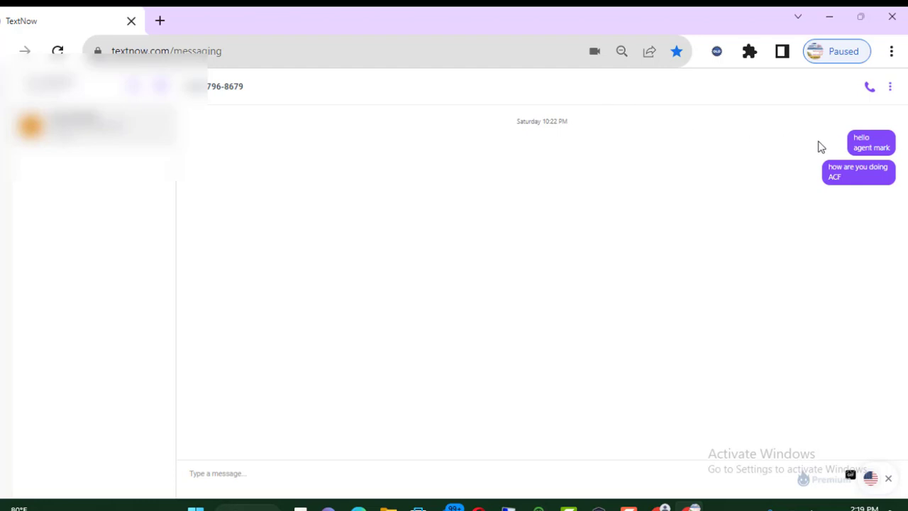
mouse_move(829, 193)
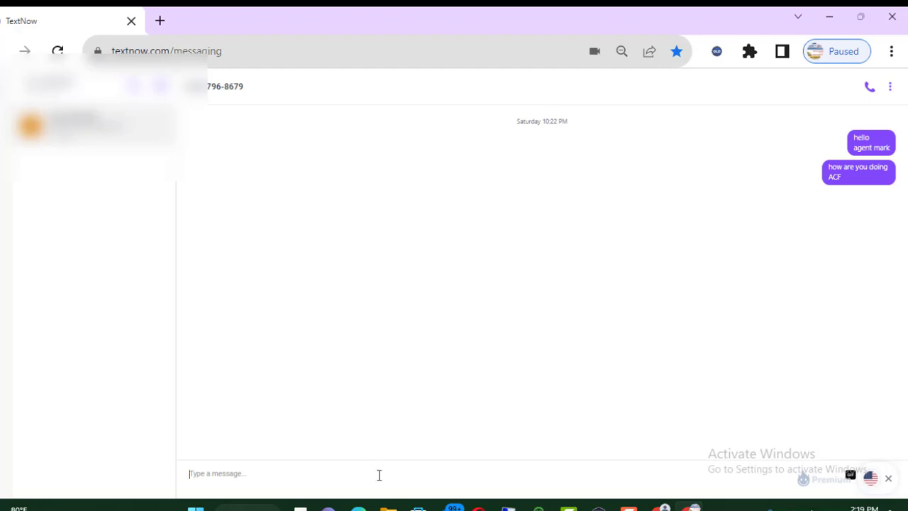
Send 'hello bby' in the open conversation and return to the message box.
type("hello")
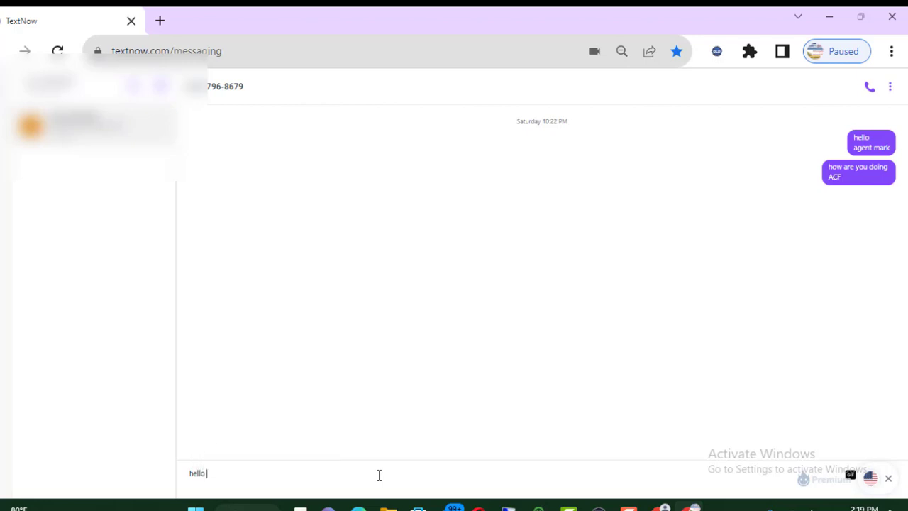
type("bby")
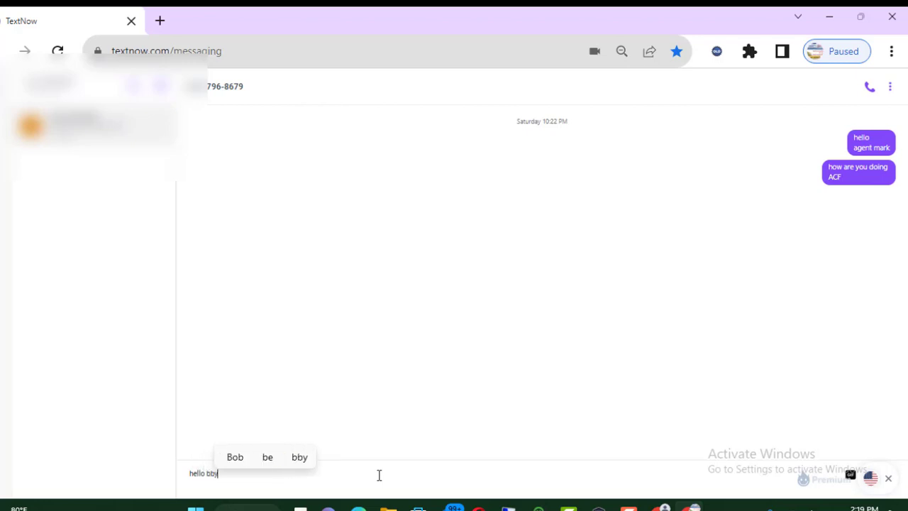
key("Enter")
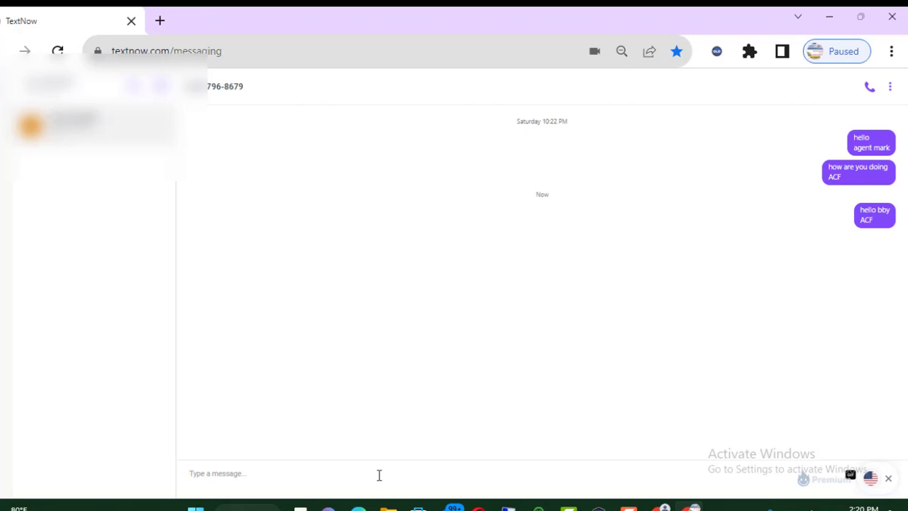
left_click(241, 474)
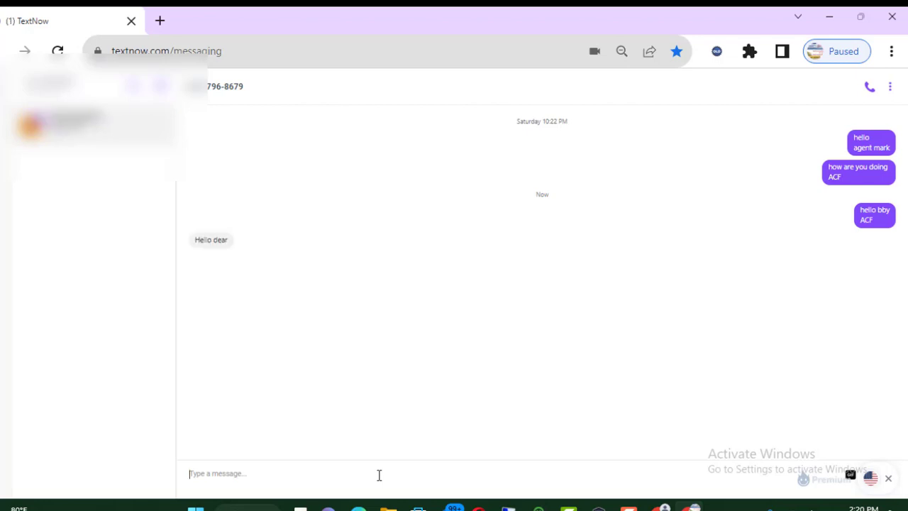
mouse_move(204, 259)
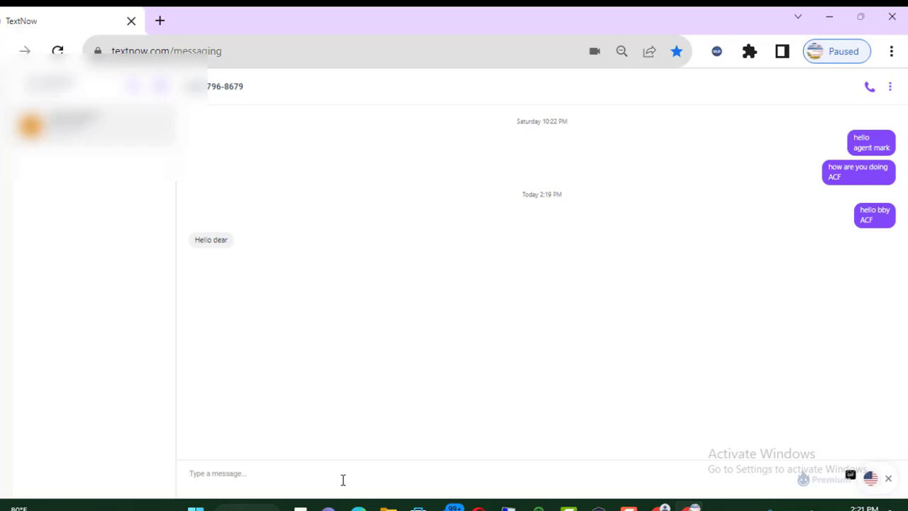
Send the reply 'it's speedlearner' using the it's suggestion, beneath 'Hello dear'.
type("it")
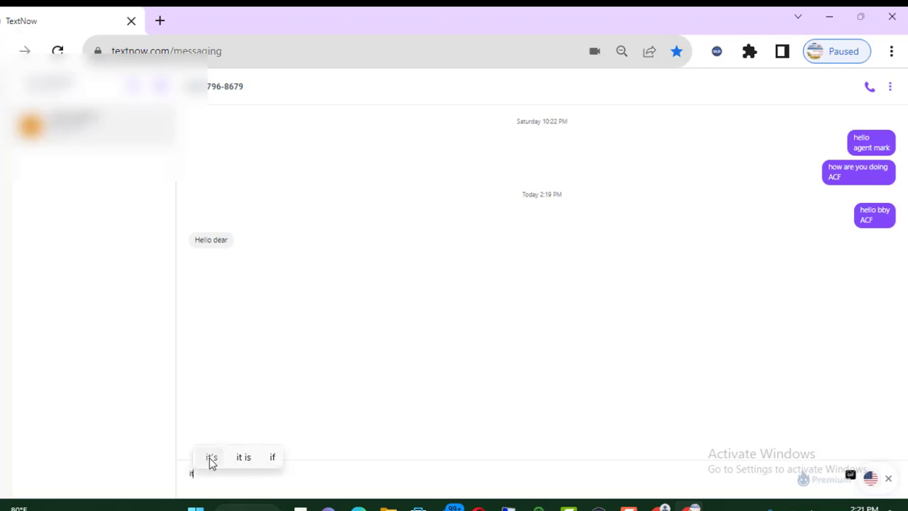
left_click(210, 457)
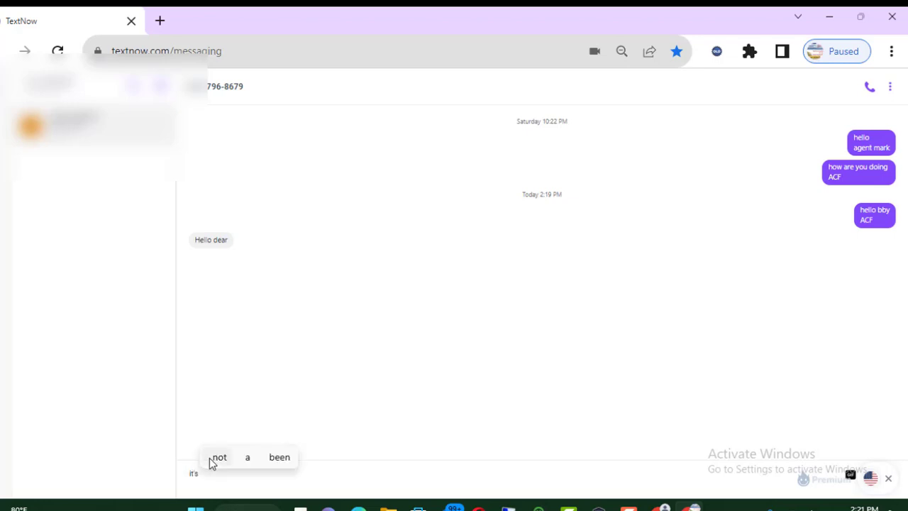
type("speed")
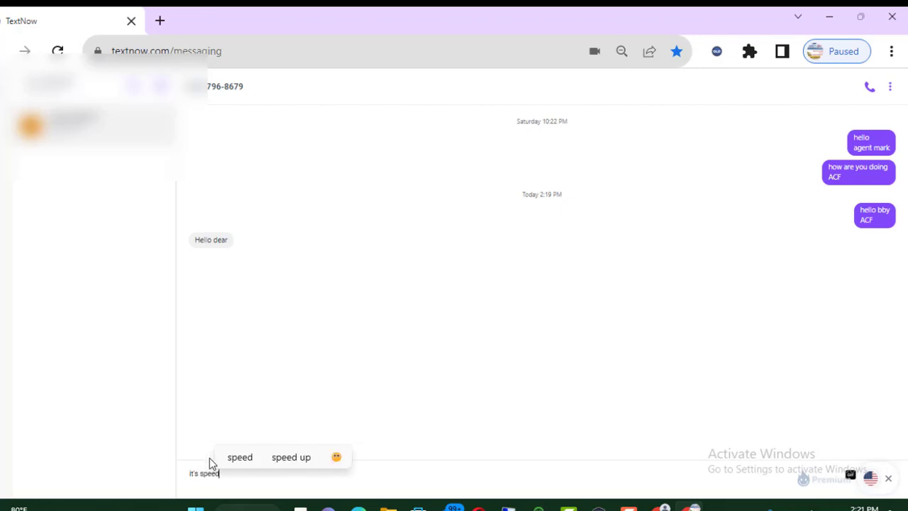
type("lea")
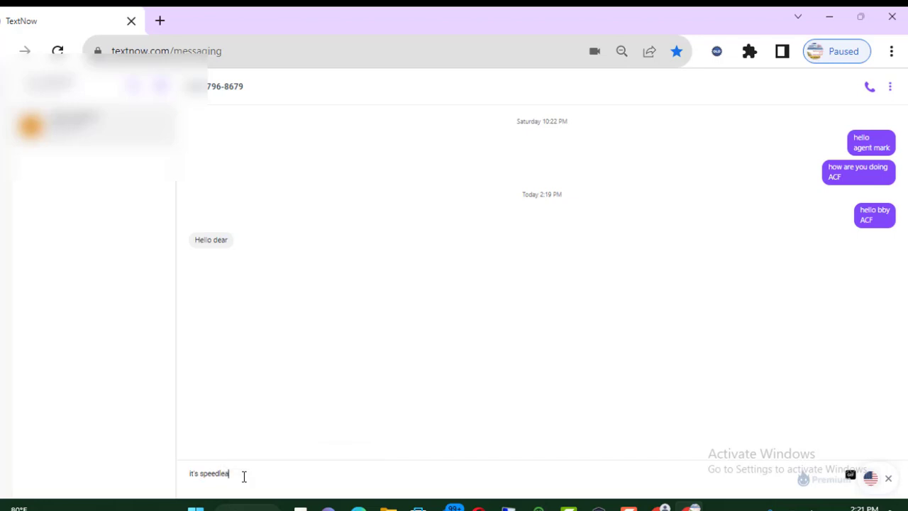
type("rner")
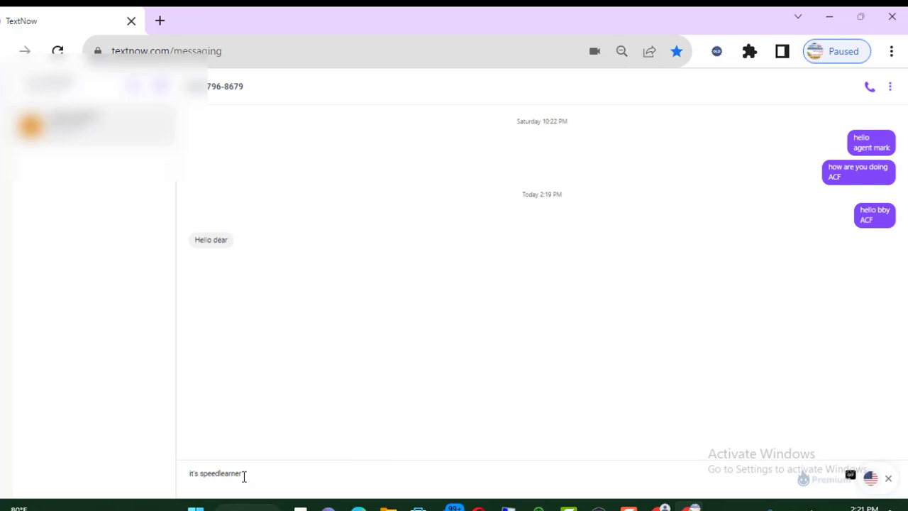
key("Enter")
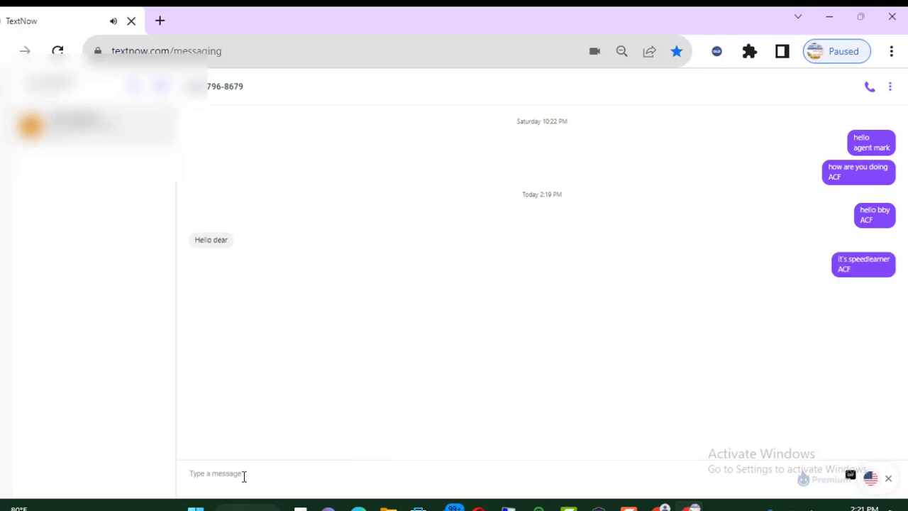
left_click(215, 473)
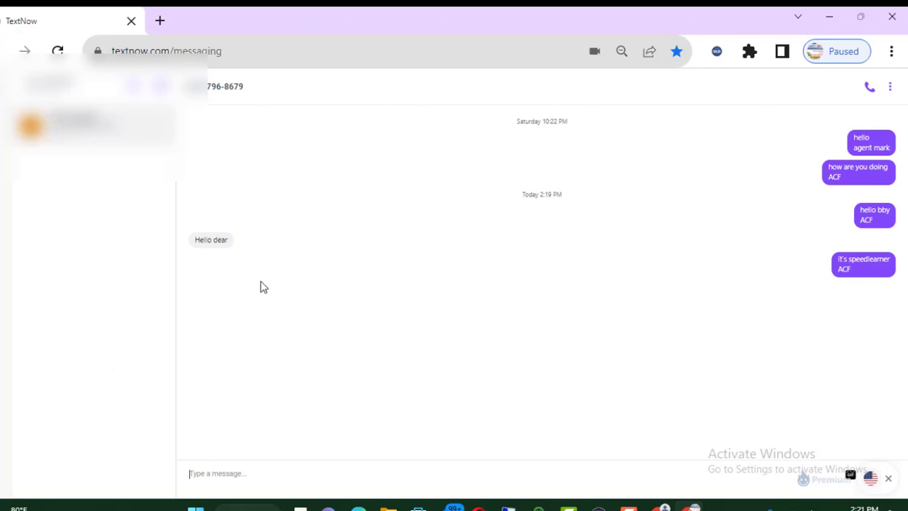
mouse_move(239, 297)
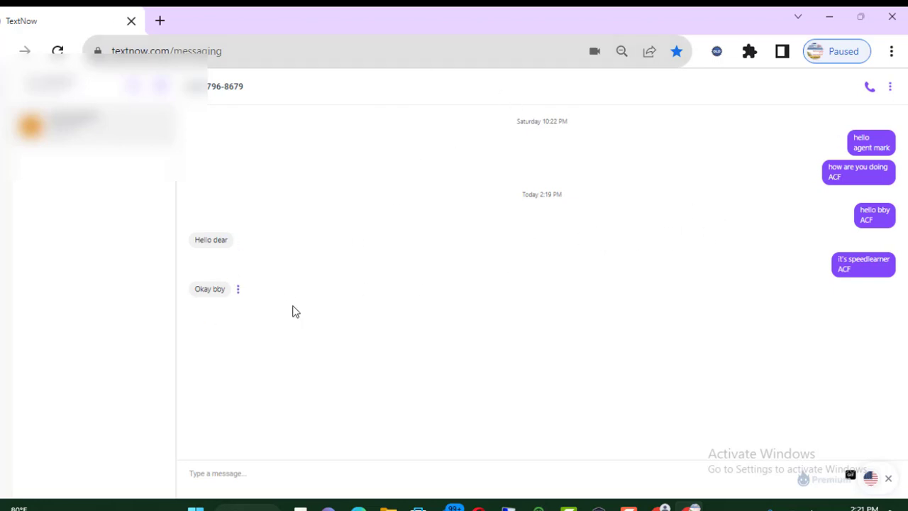
mouse_move(332, 298)
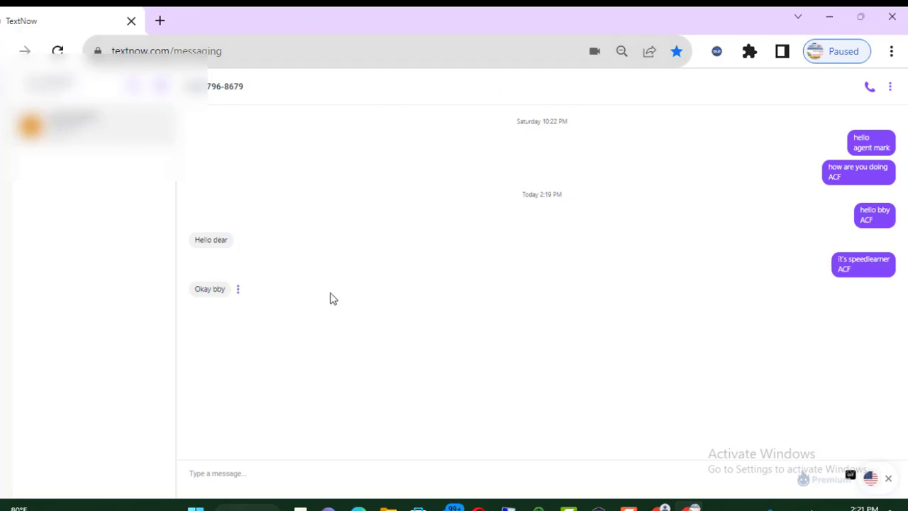
Wait in the message box as the reply 'Okay bby' arrives in the thread.
left_click(219, 474)
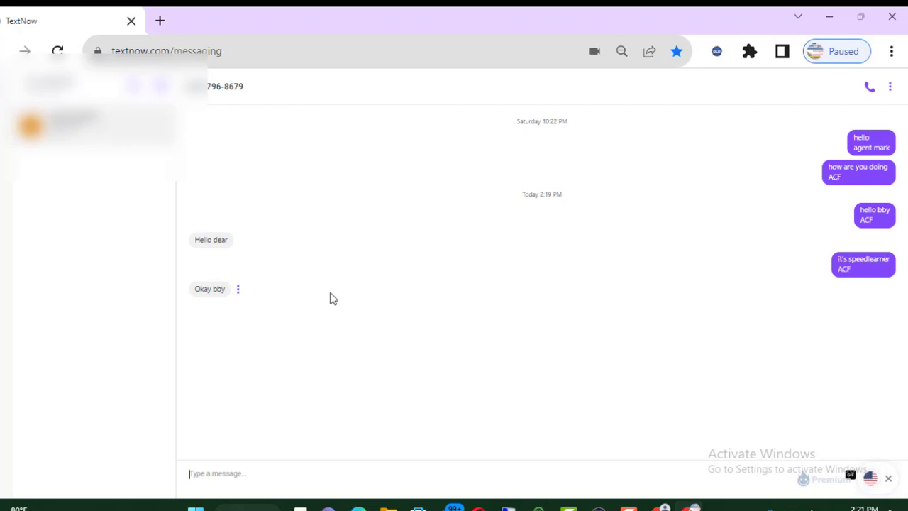